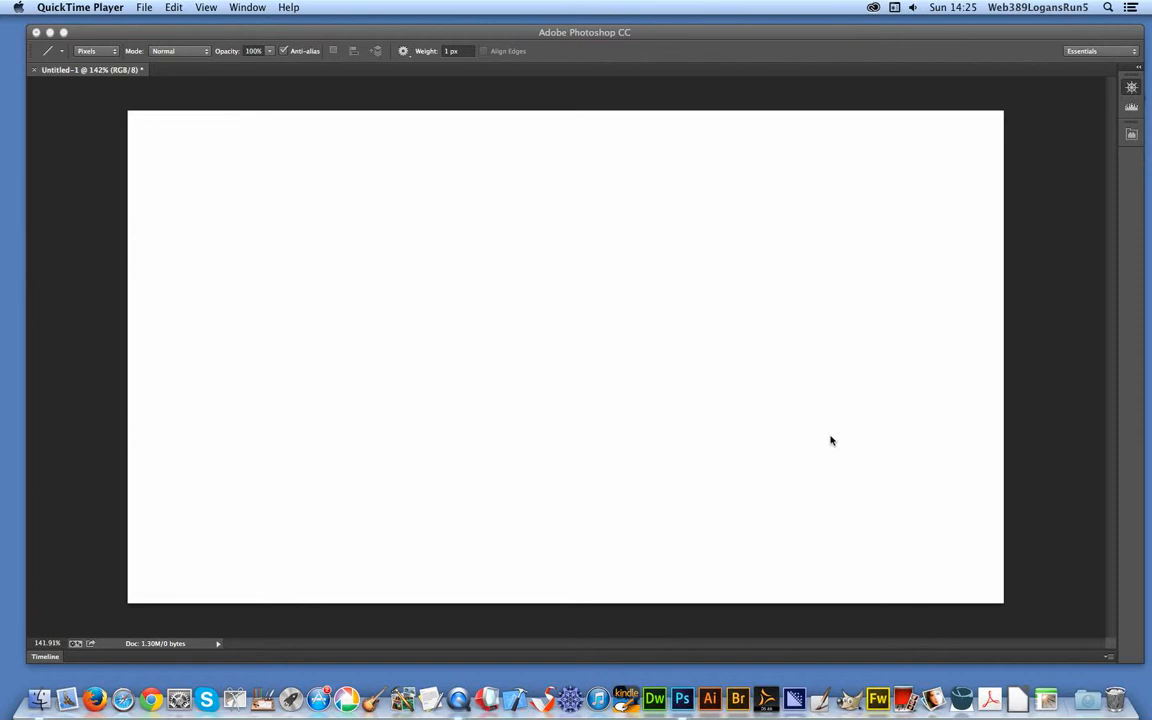
mouse_move(463, 38)
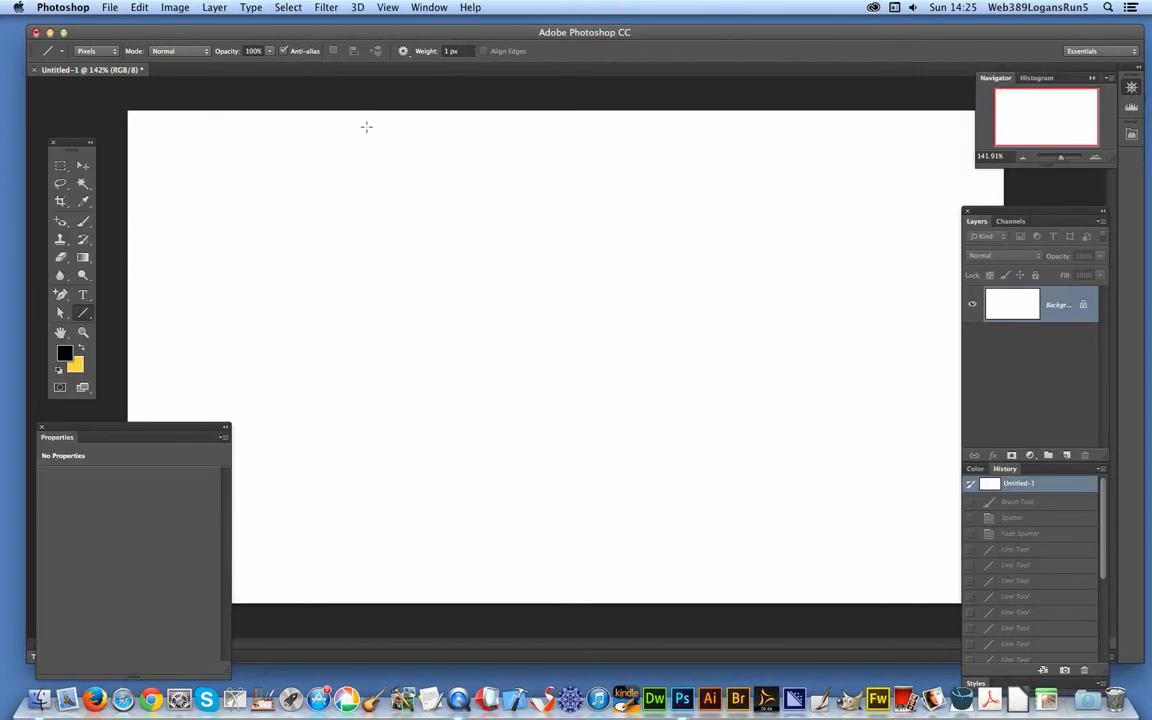
Stamp the tabby cat brush tip once in the centre of the white canvas.
click(84, 222)
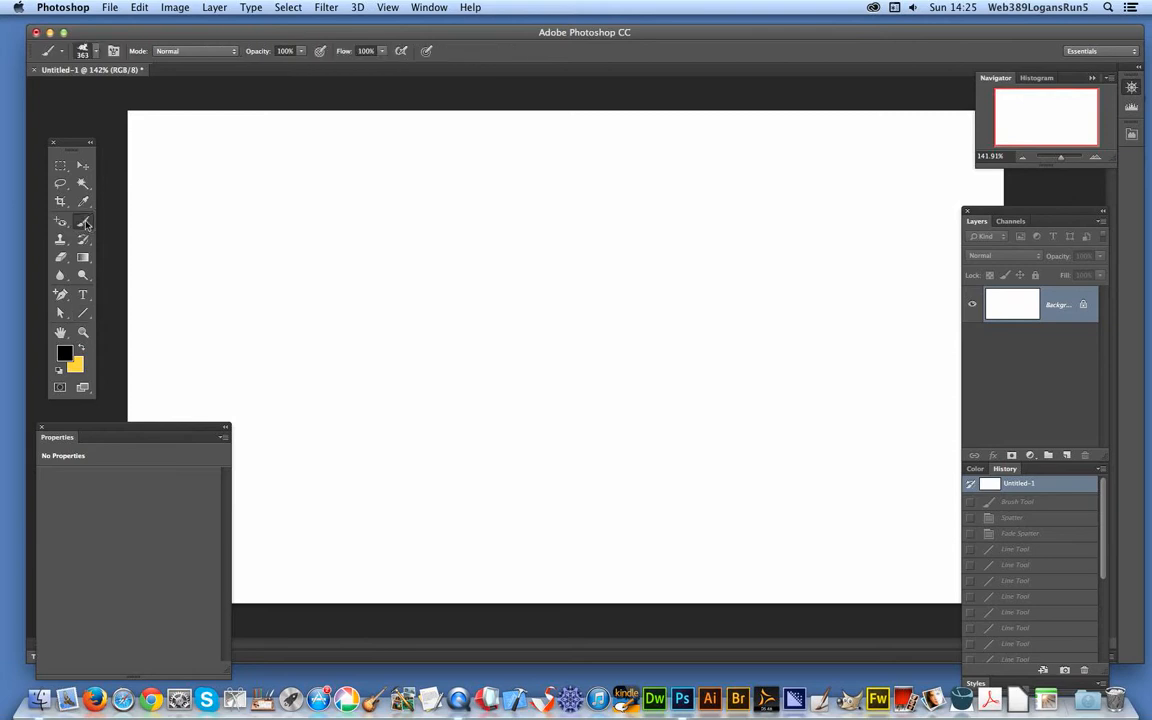
click(100, 51)
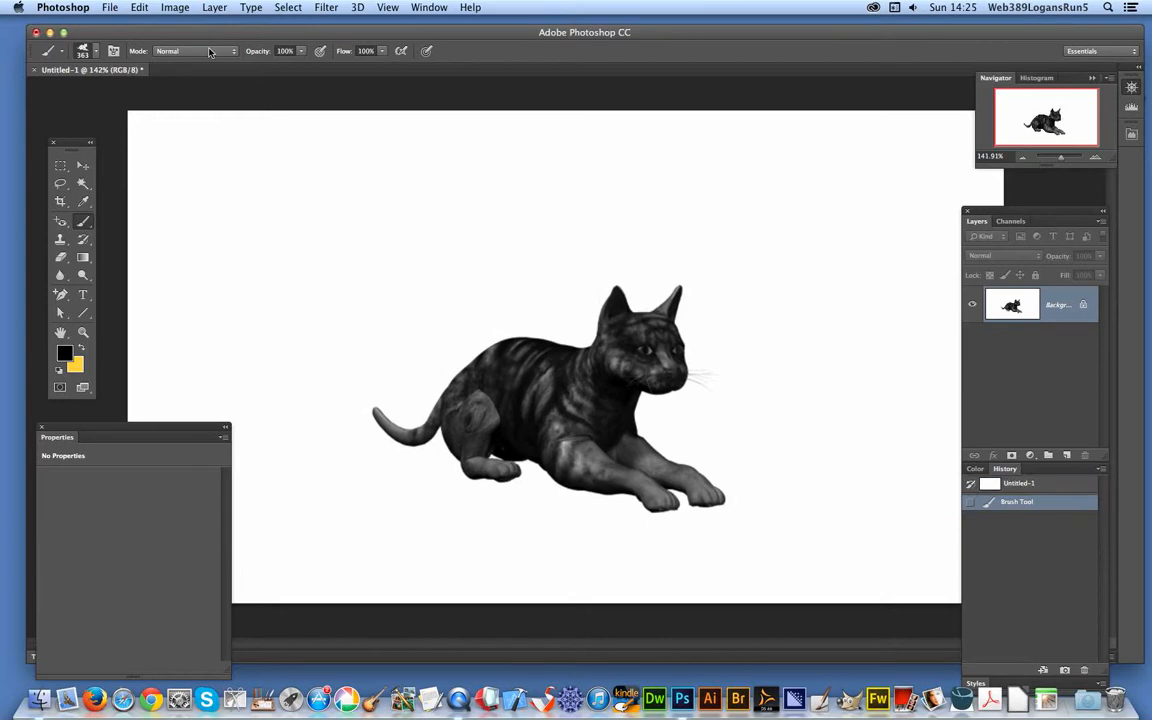
mouse_move(417, 35)
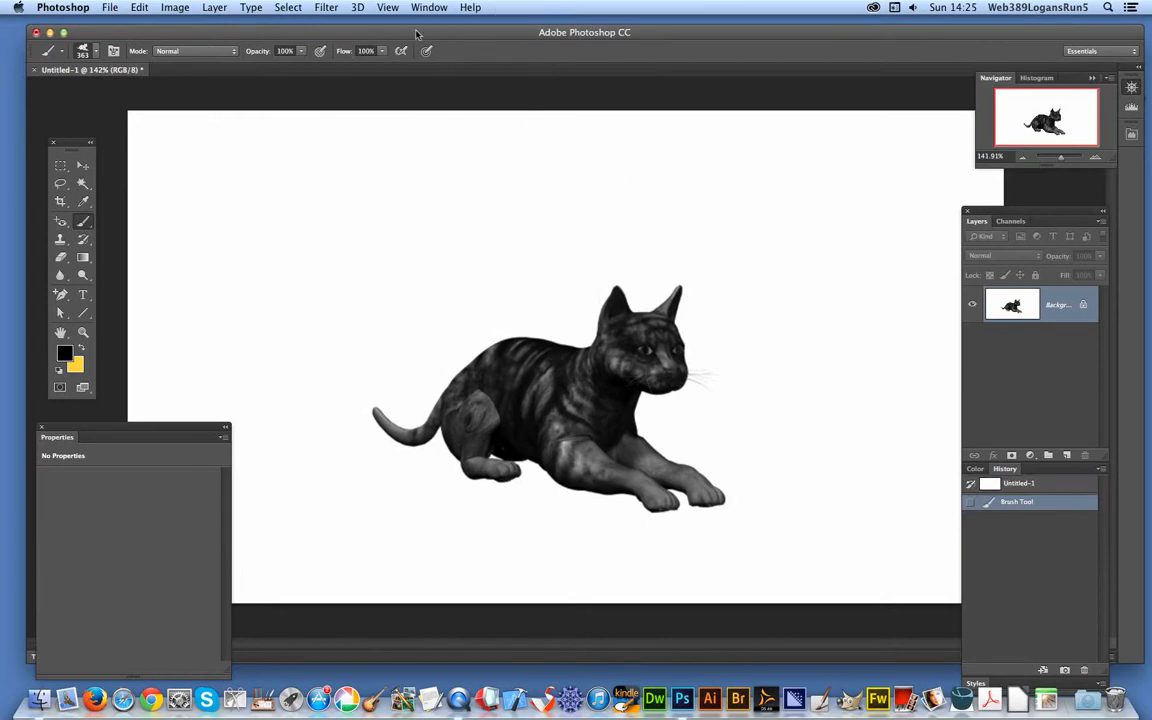
mouse_move(460, 54)
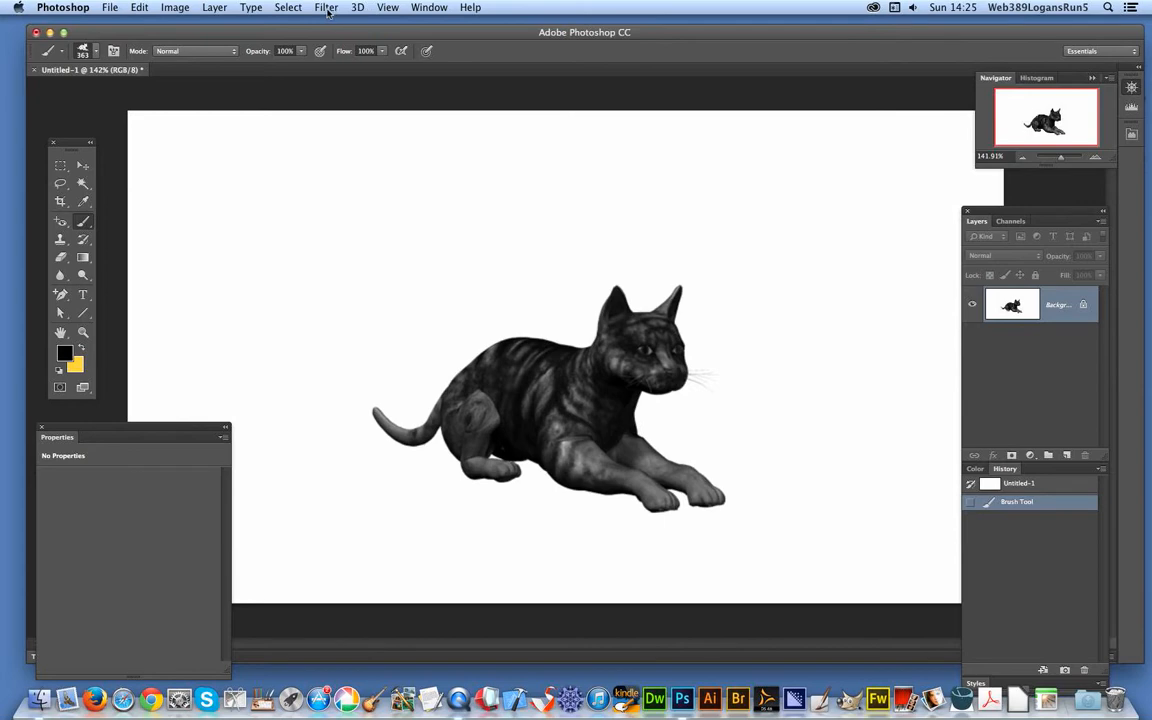
Apply the Spatter filter with Spray Radius 24 and Smoothness 1.
click(325, 7)
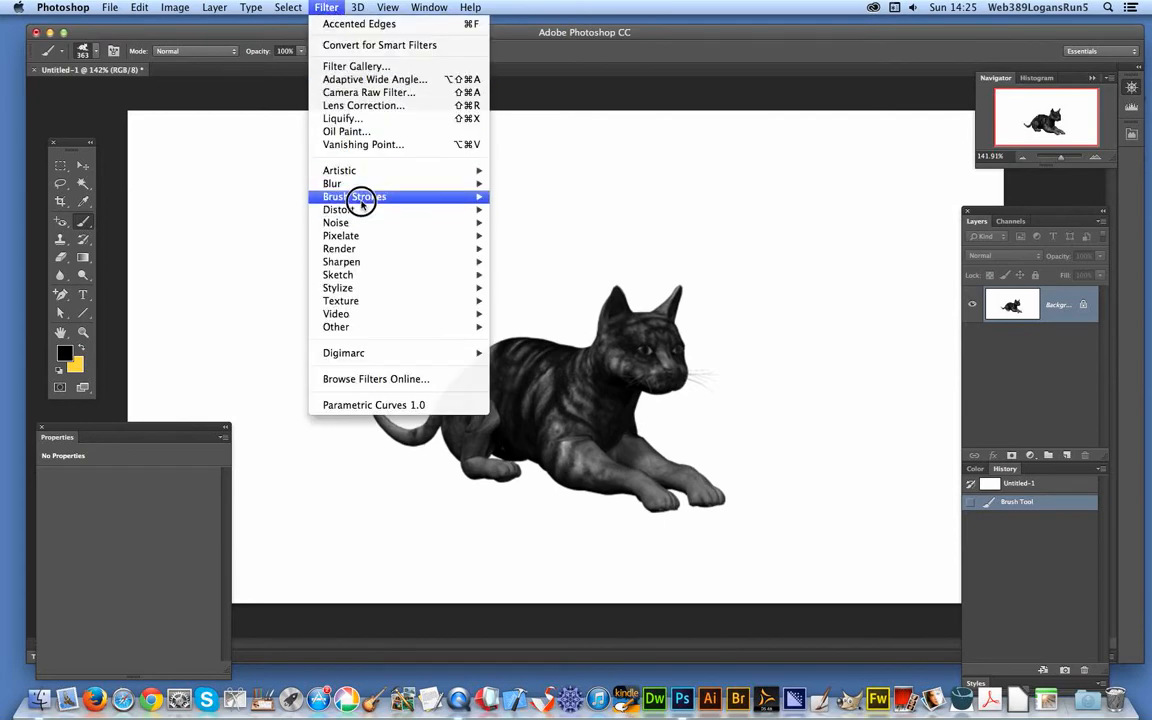
mouse_move(354, 196)
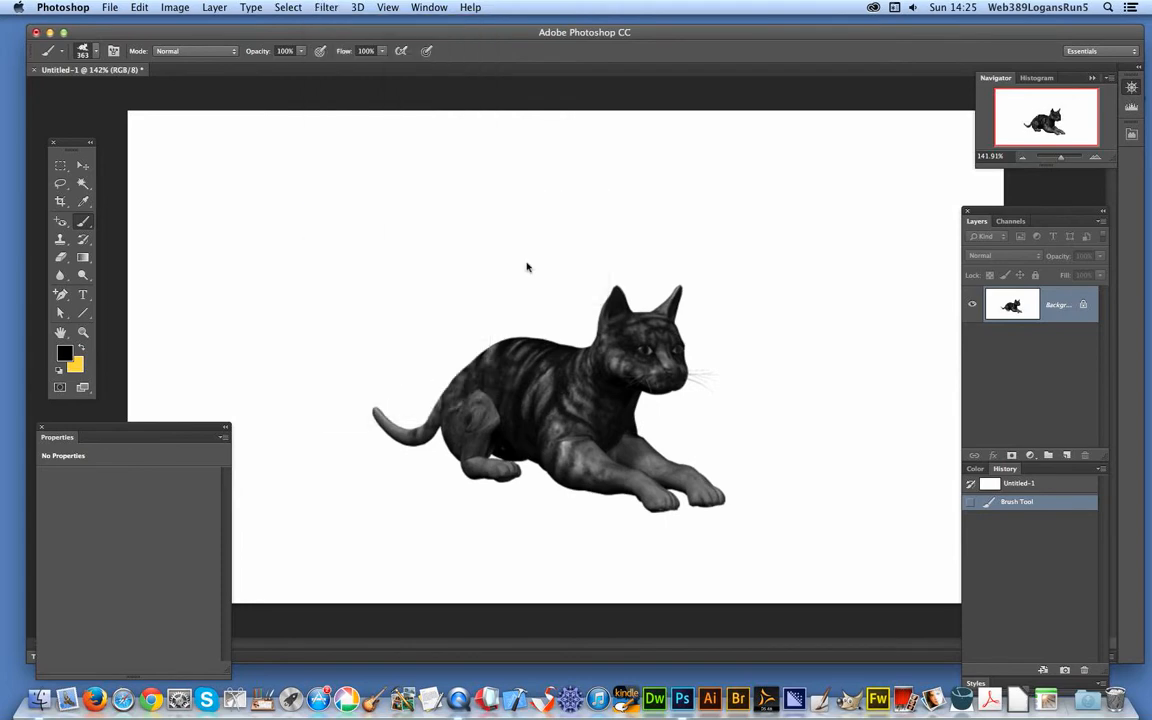
click(325, 7)
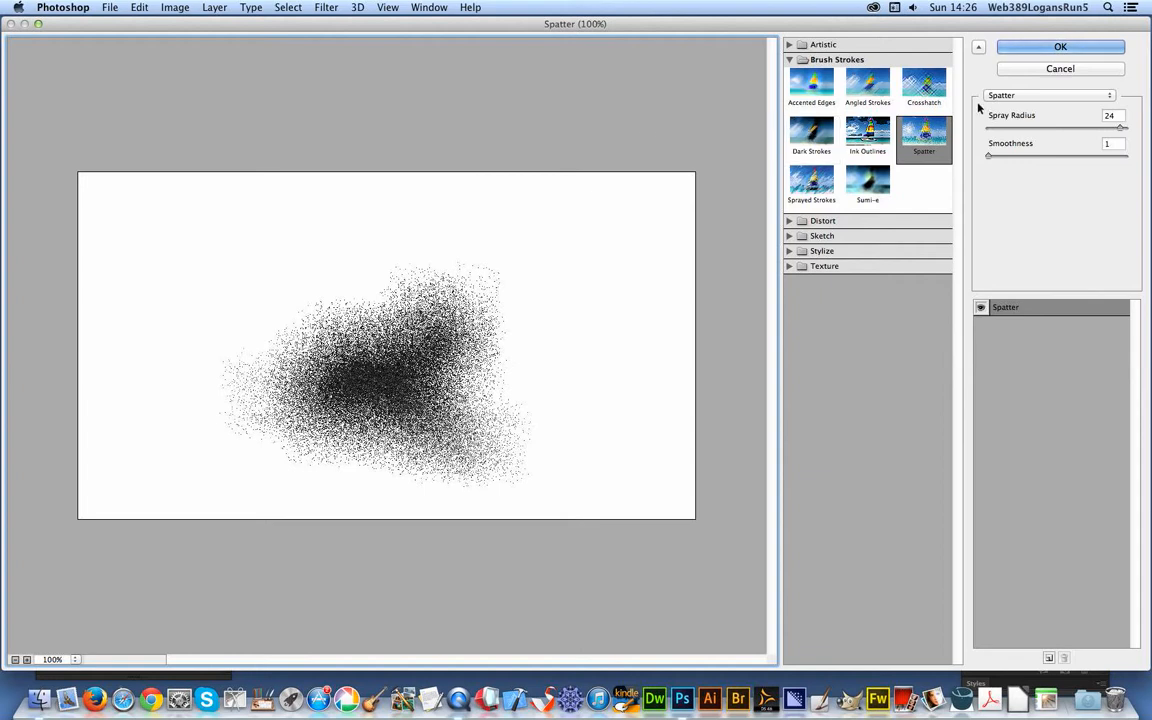
click(1110, 115)
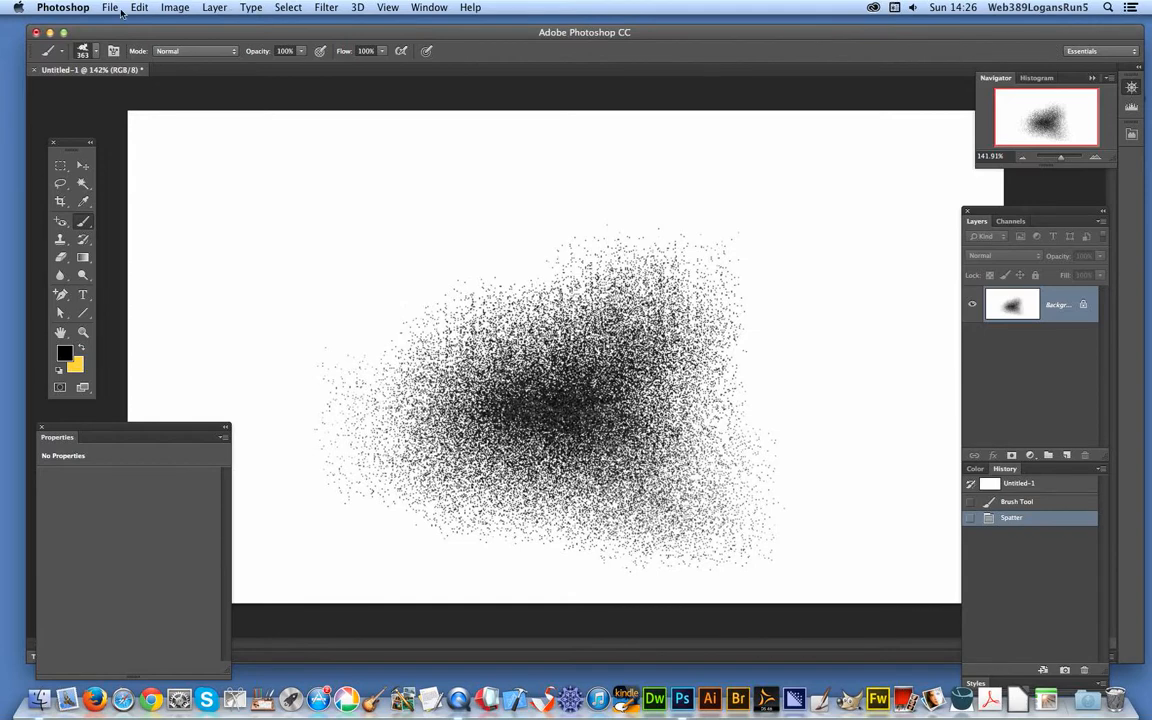
Fade the Spatter effect to 59% opacity so the cat shows through.
click(139, 7)
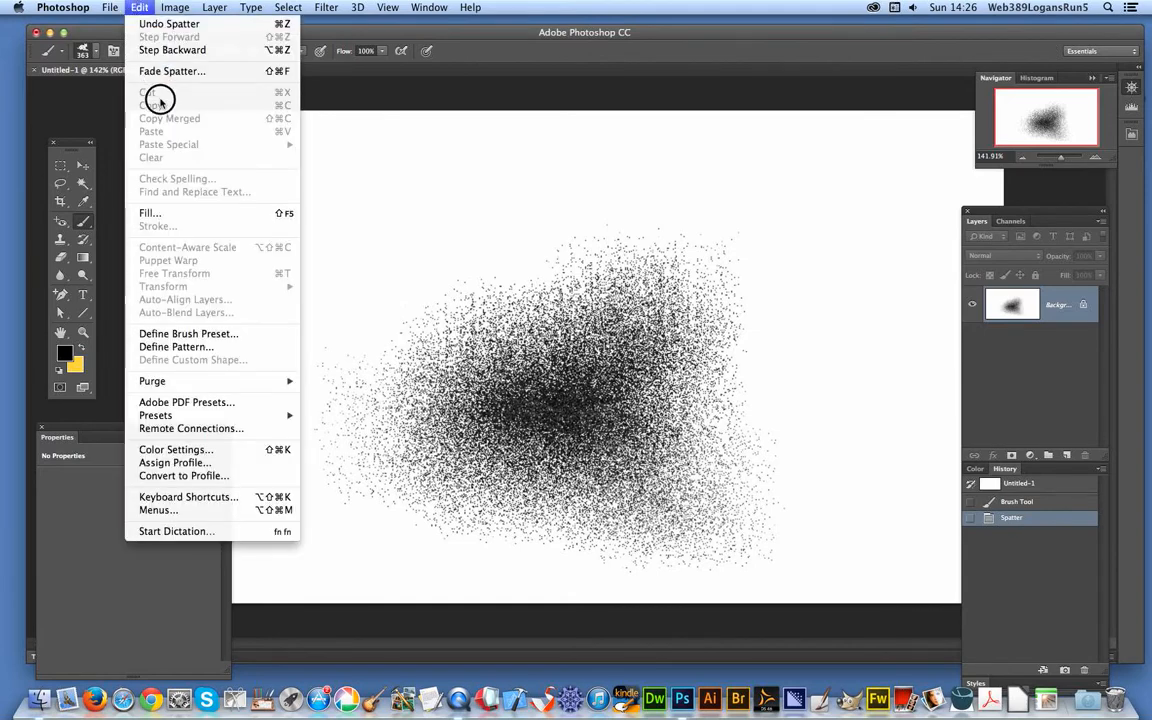
click(172, 71)
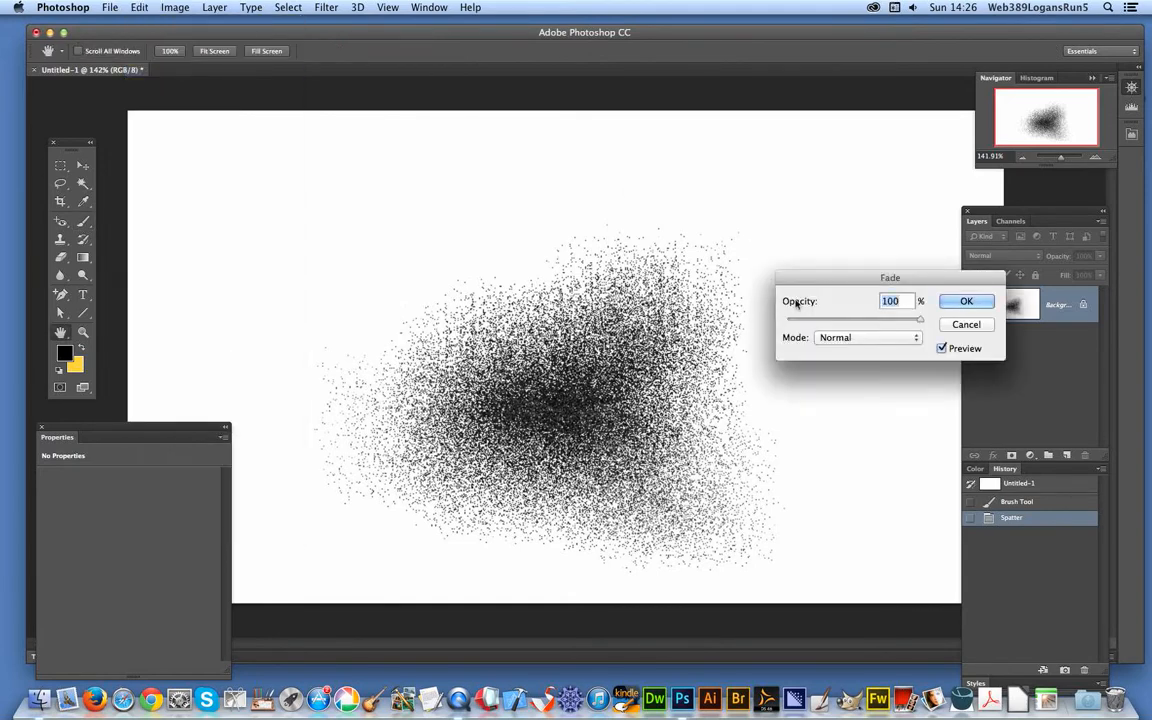
drag(918, 318, 876, 318)
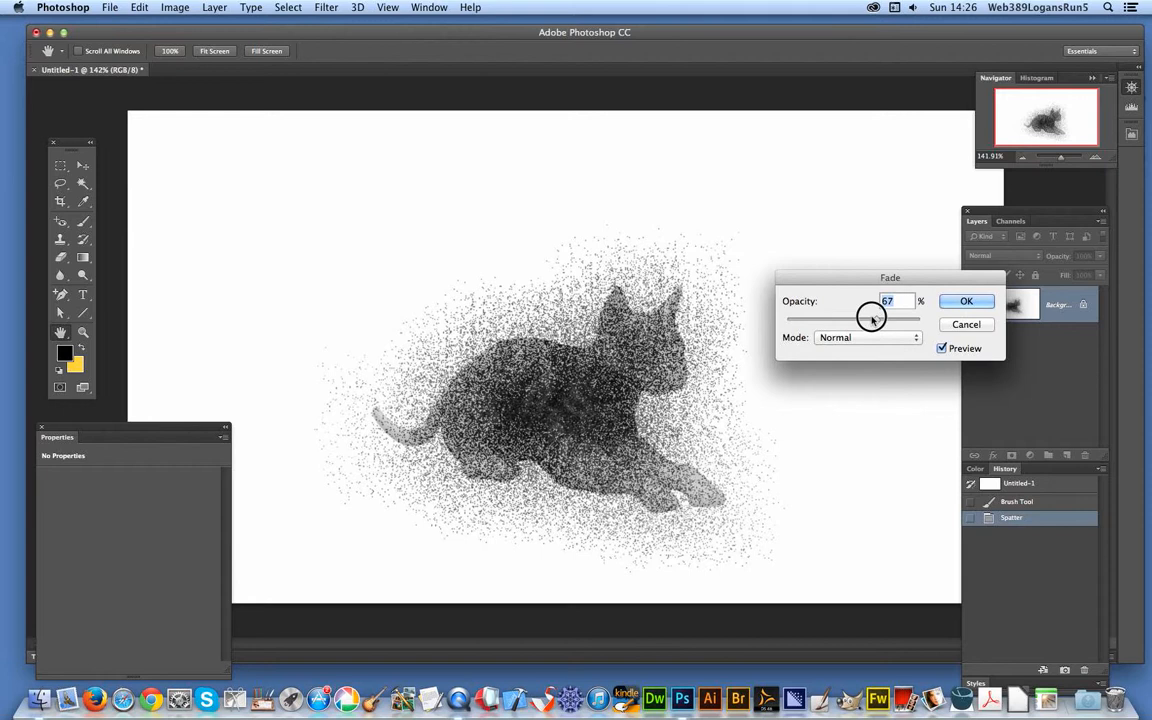
drag(870, 318, 865, 318)
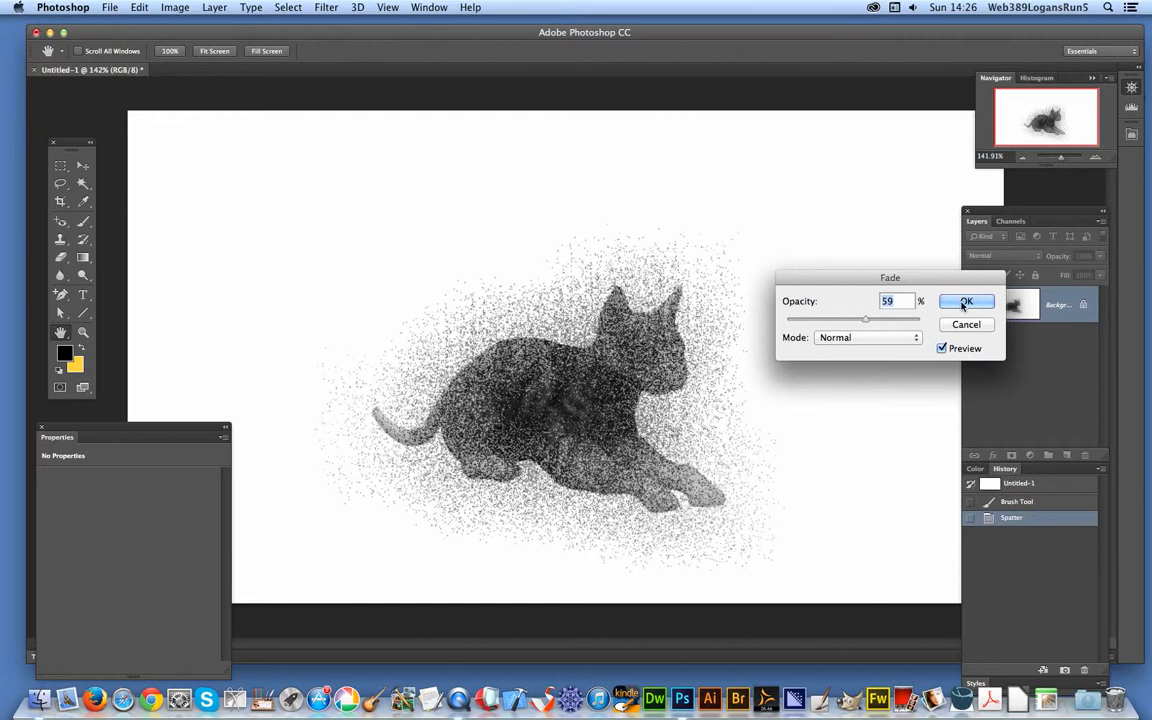
click(964, 302)
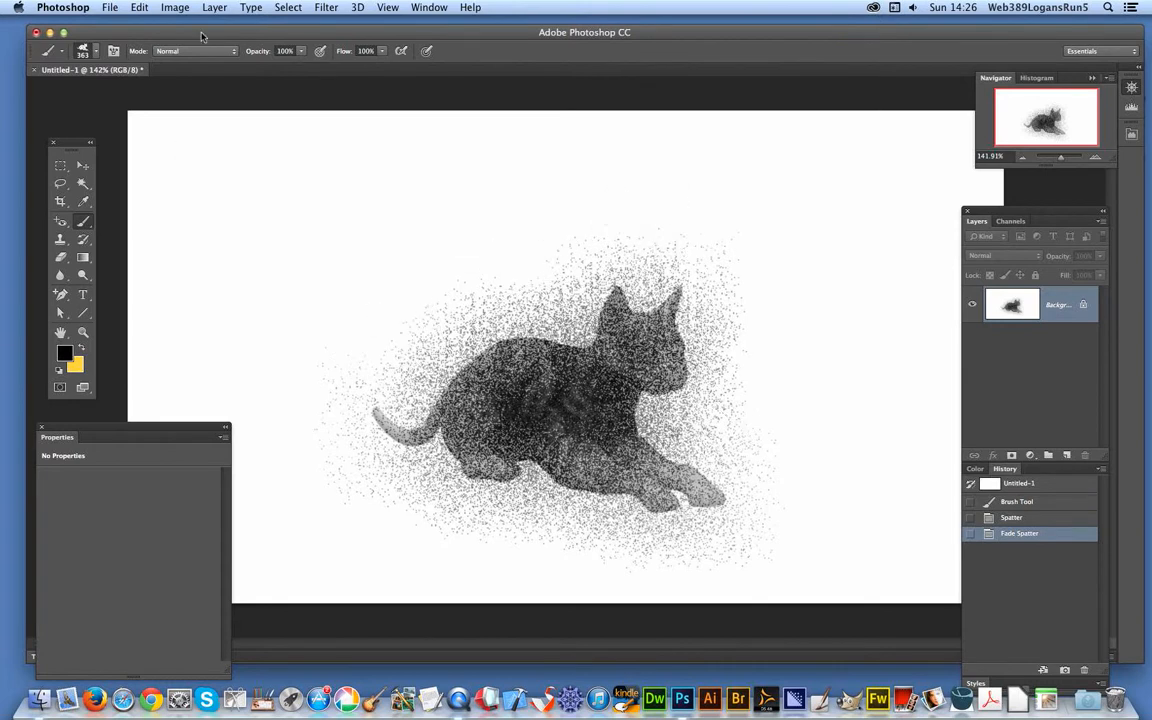
Choose the Line tool with a 1 px weight.
click(326, 7)
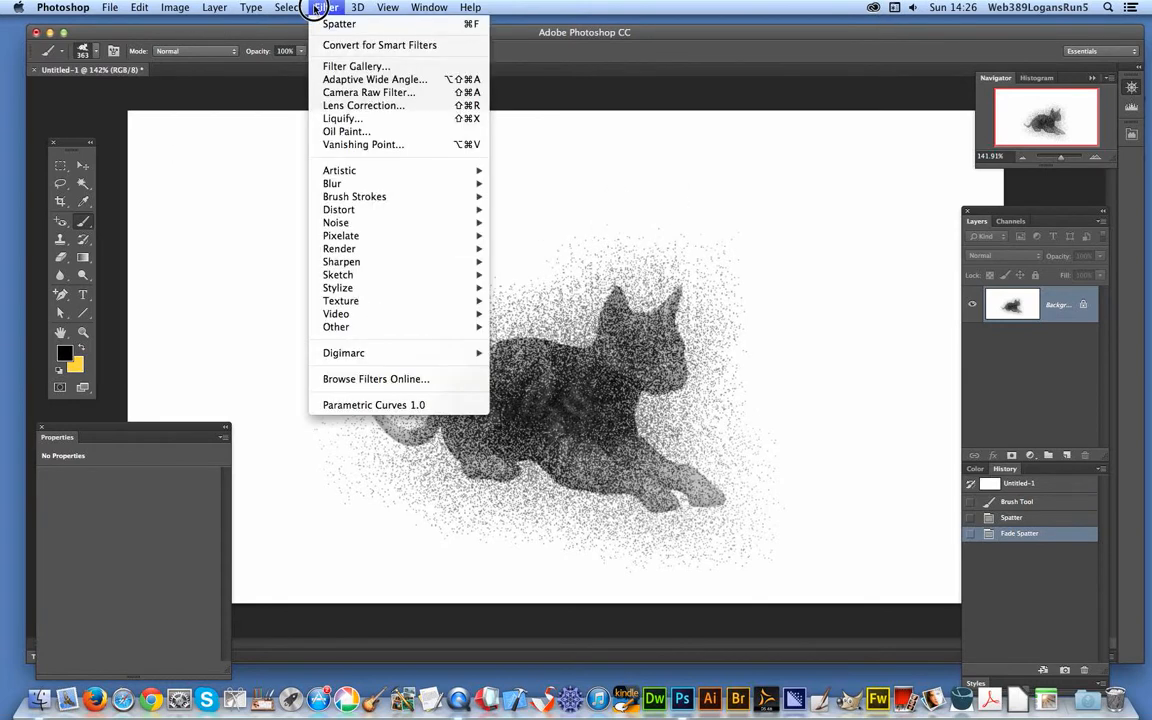
mouse_move(354, 196)
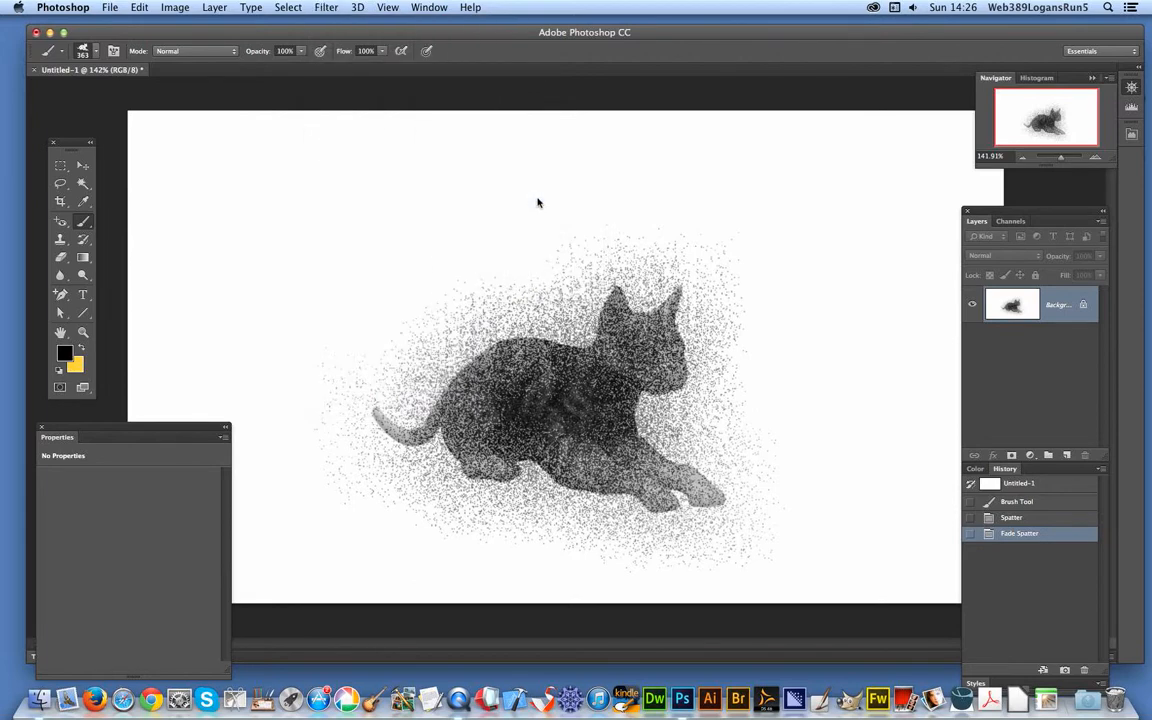
click(325, 7)
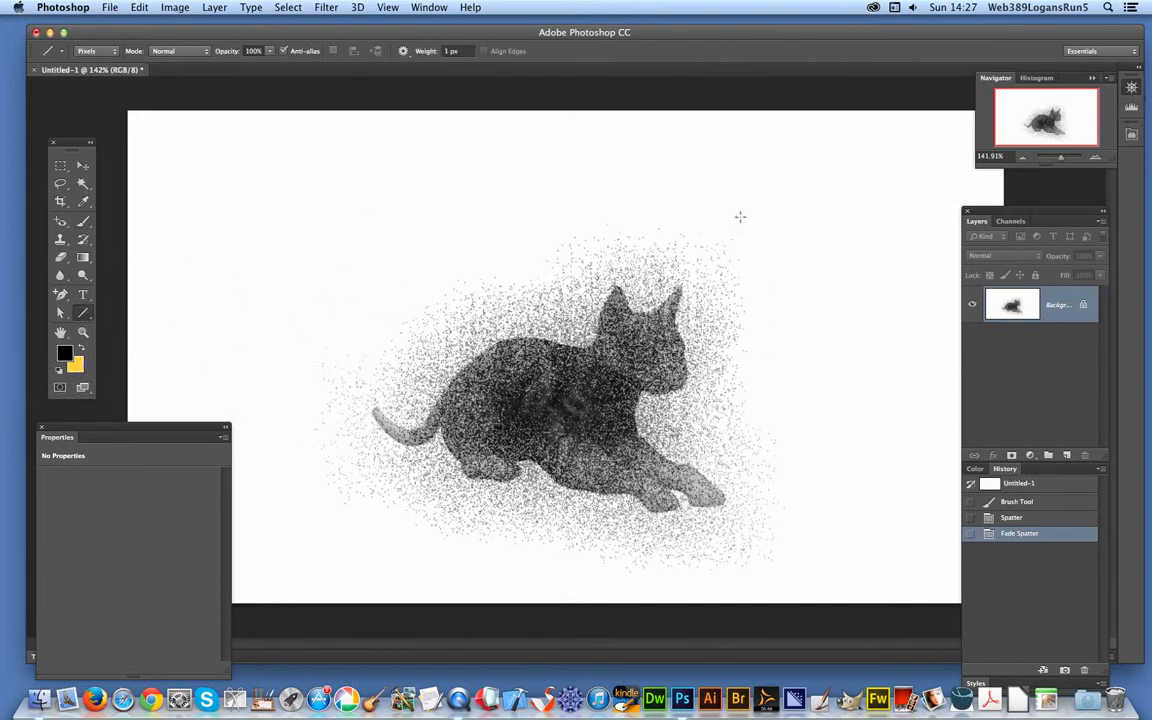
Set the foreground colour to white and draw scratch lines across the cat.
click(64, 351)
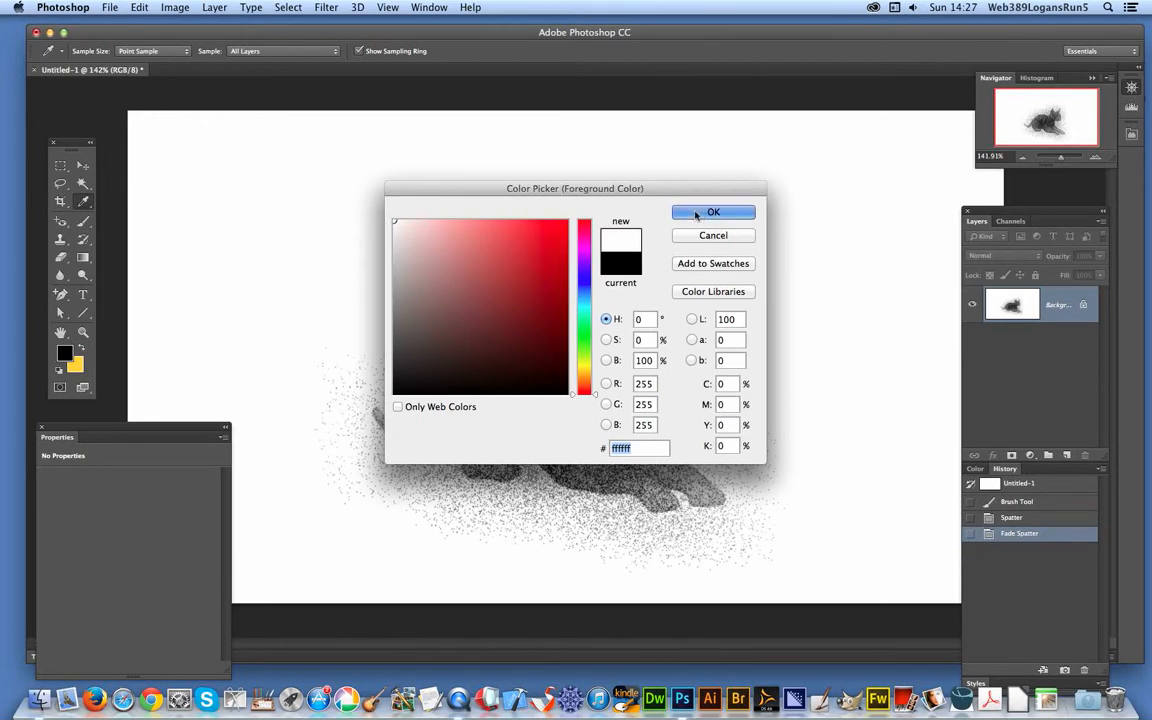
click(713, 211)
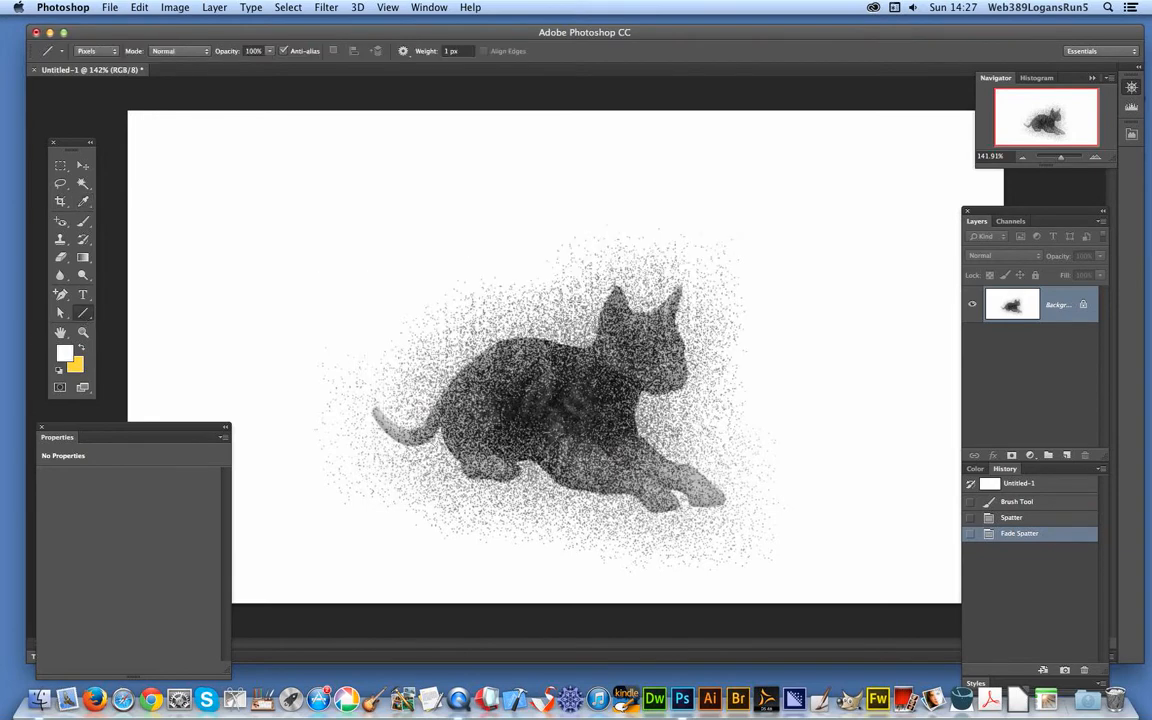
drag(520, 380, 575, 300)
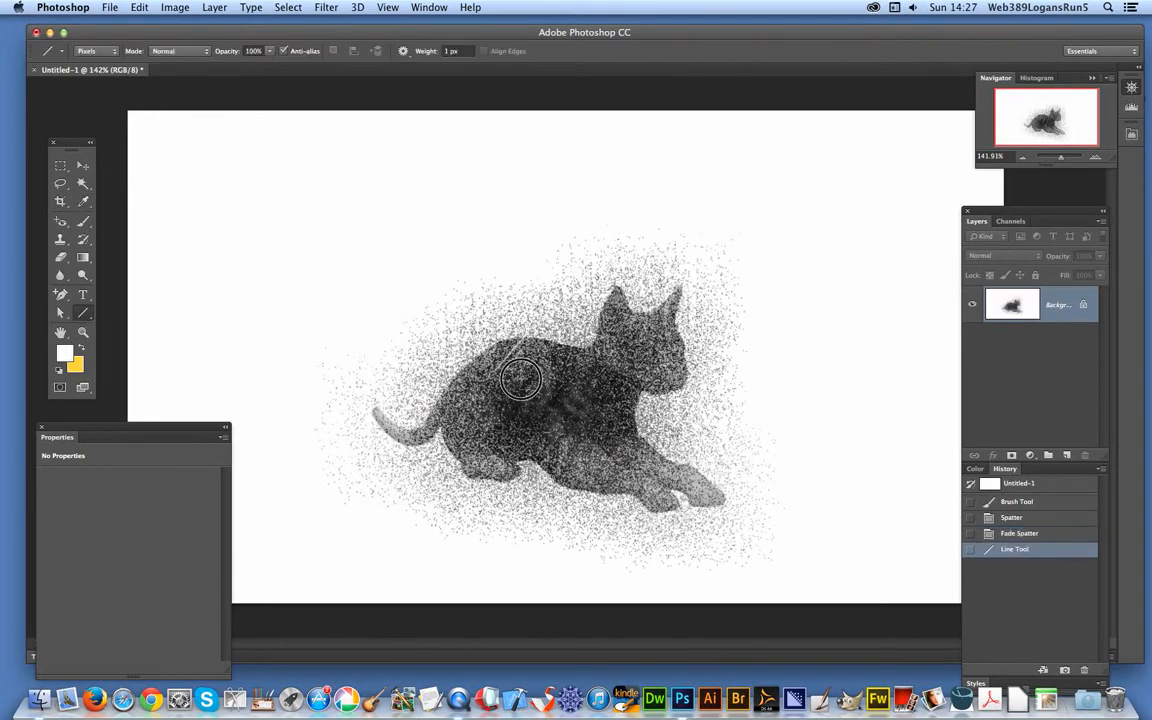
drag(520, 380, 712, 296)
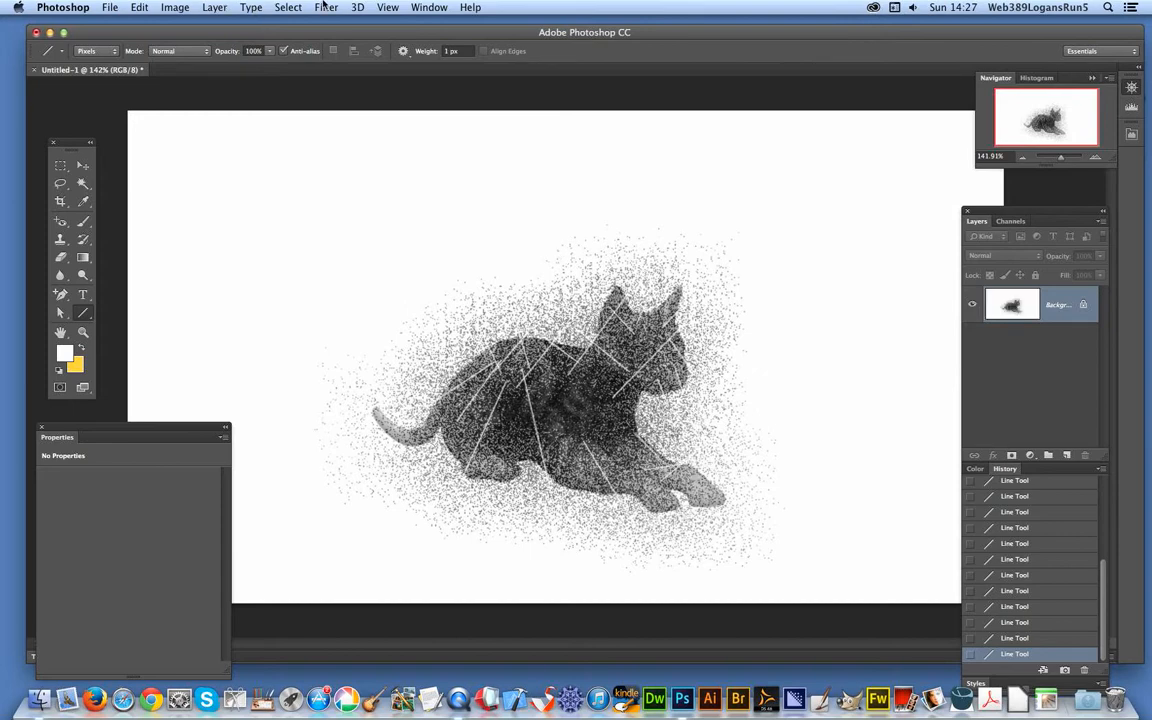
Apply Accented Edges with Edge Brightness 22 and Smoothness 4.
click(326, 7)
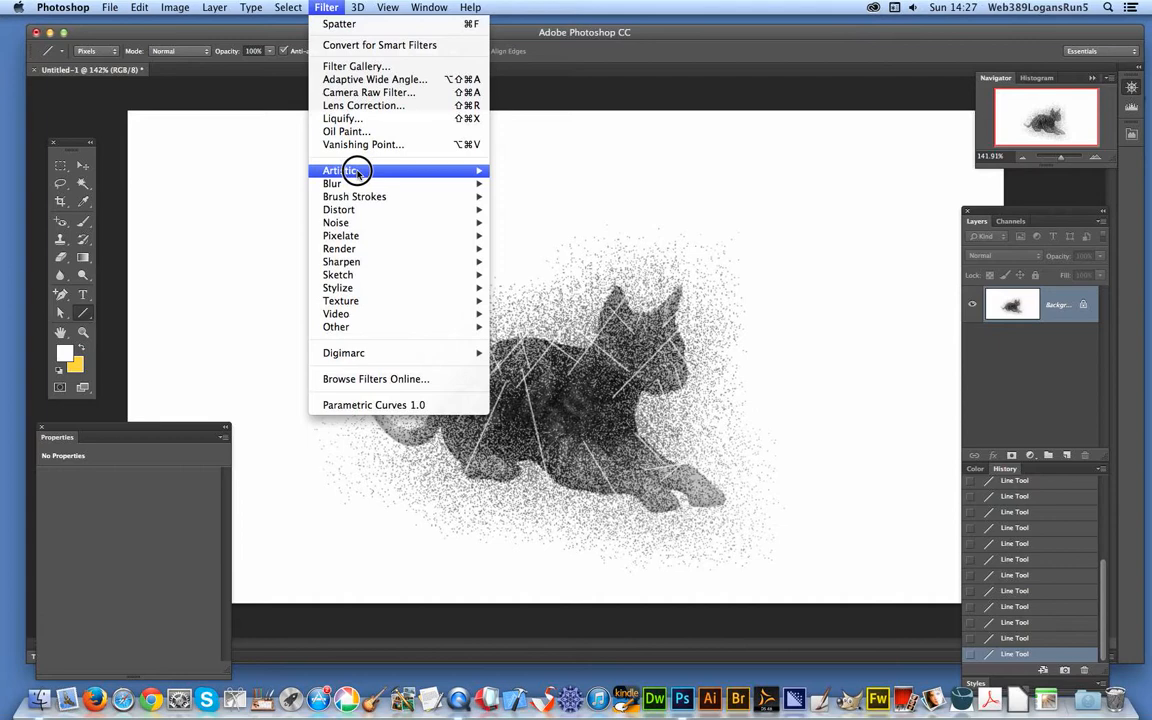
mouse_move(354, 196)
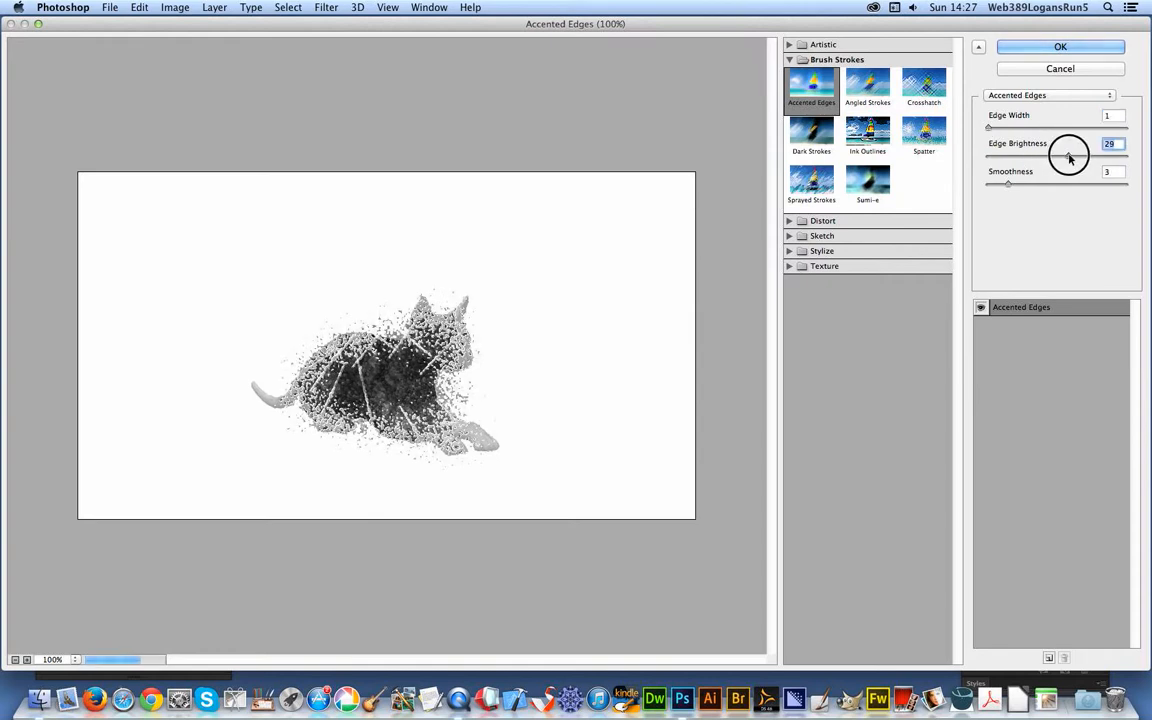
drag(1070, 156, 1018, 163)
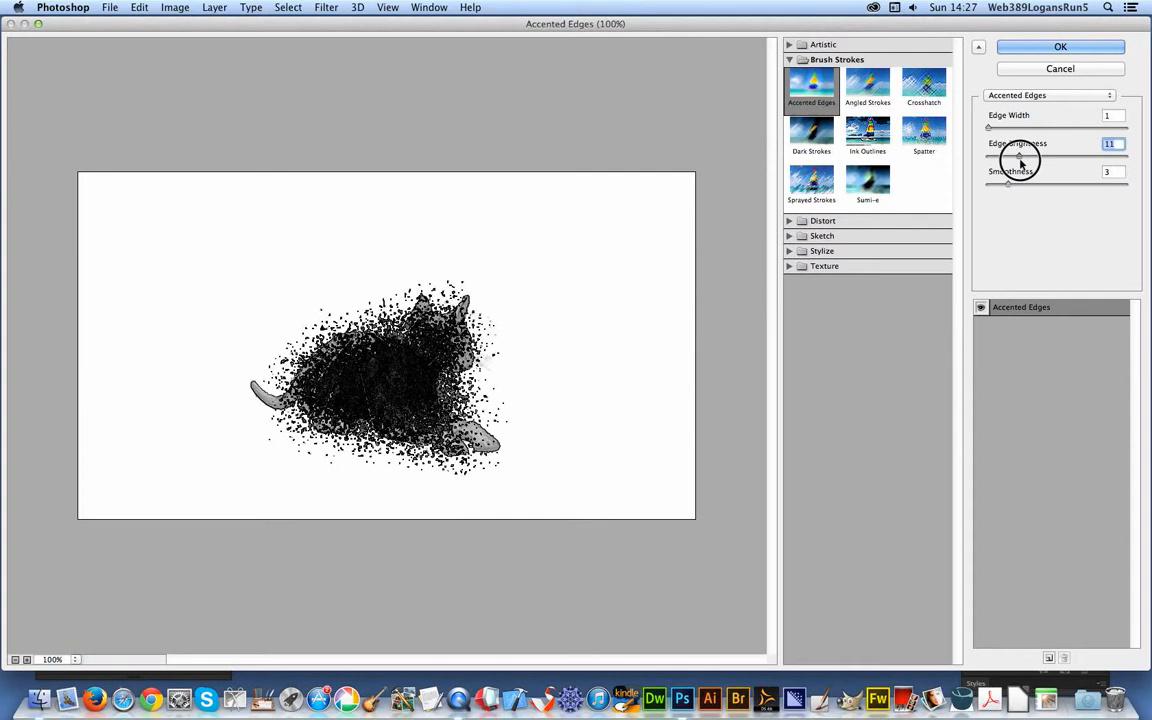
drag(1018, 156, 1050, 156)
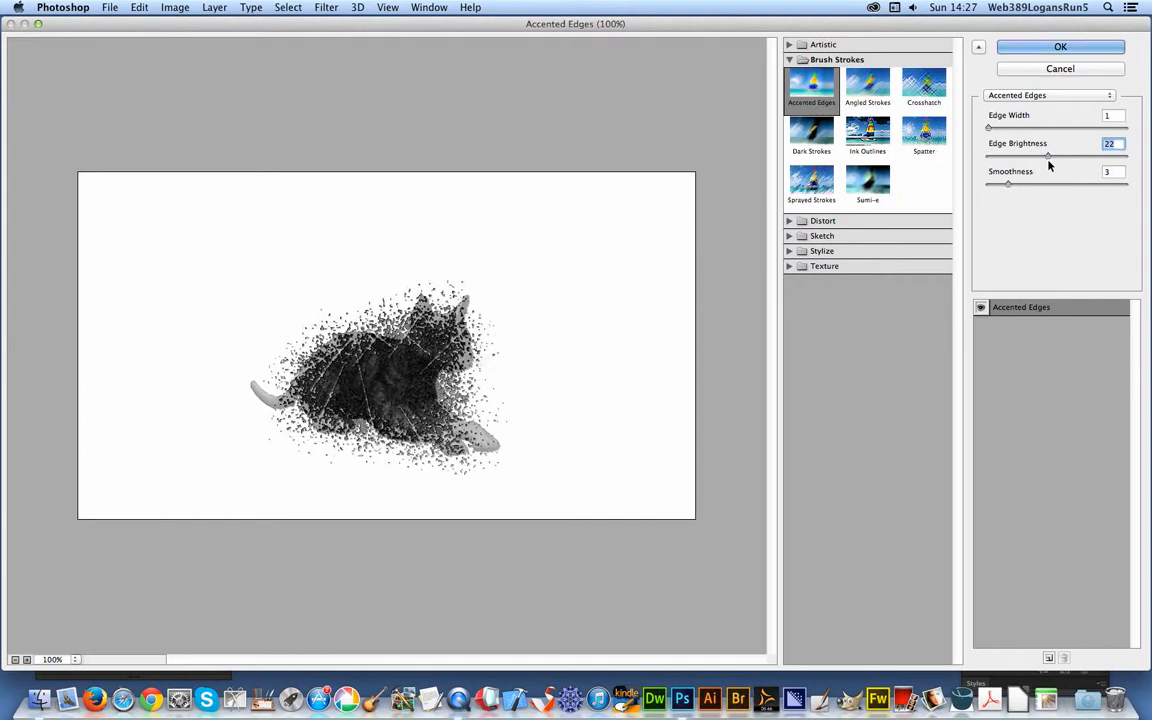
drag(1008, 184, 996, 184)
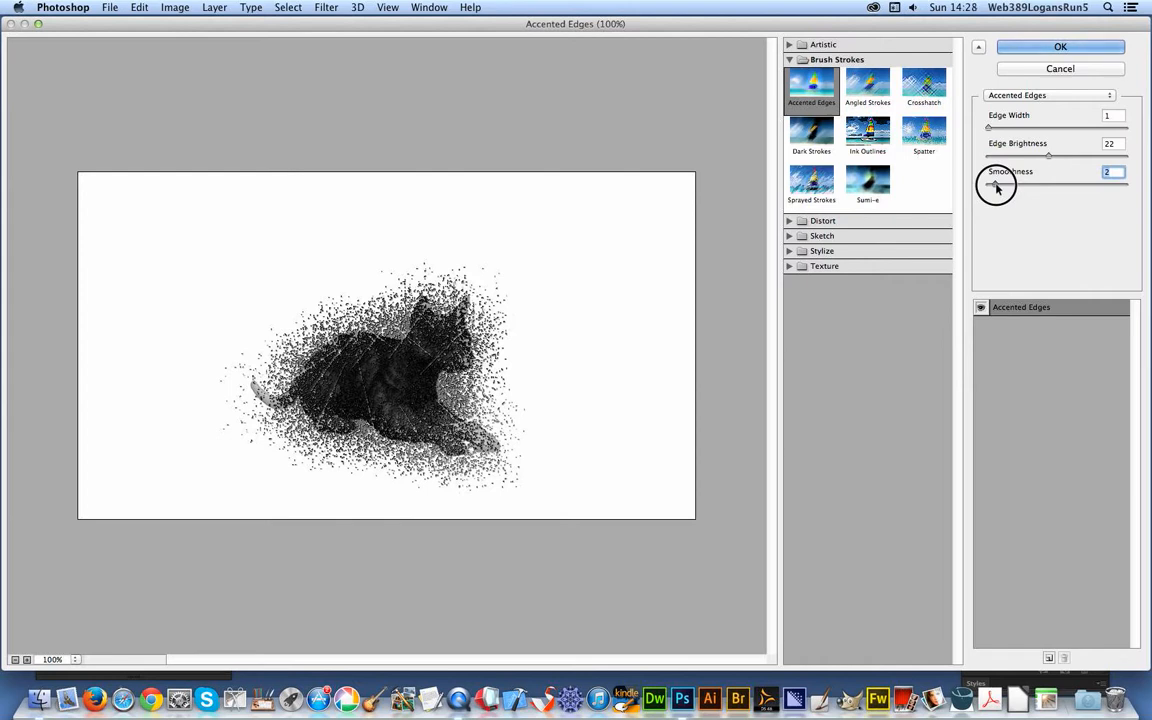
drag(995, 186, 1013, 186)
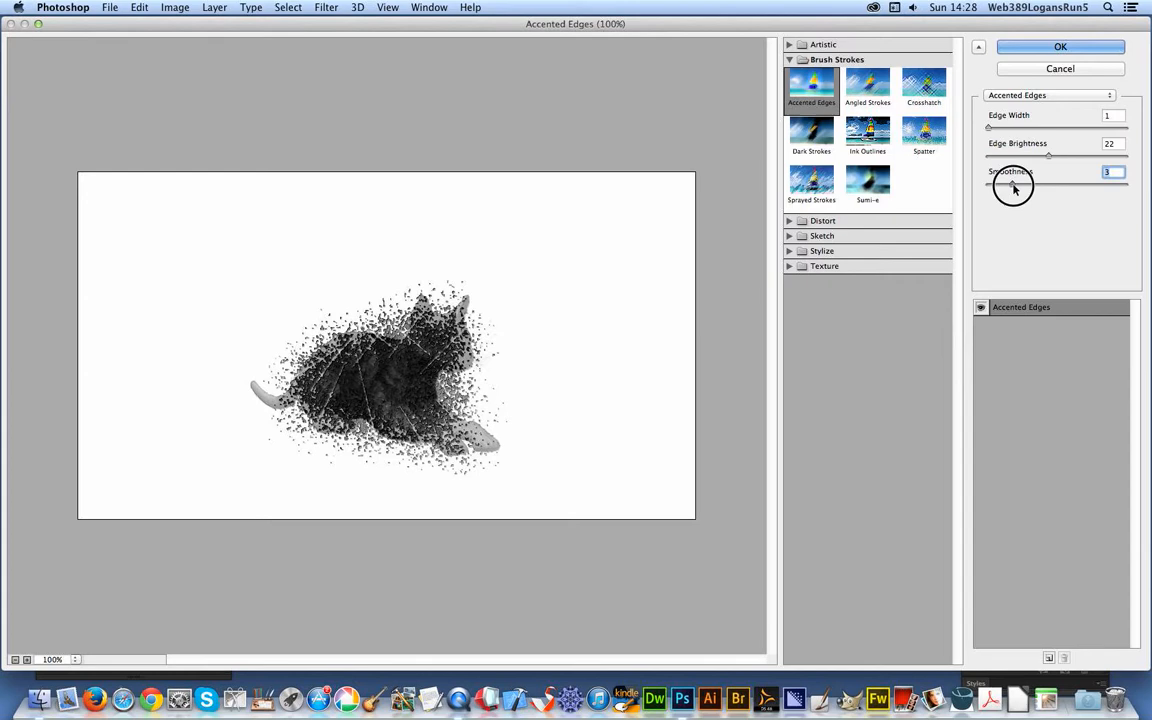
drag(1013, 185, 1015, 185)
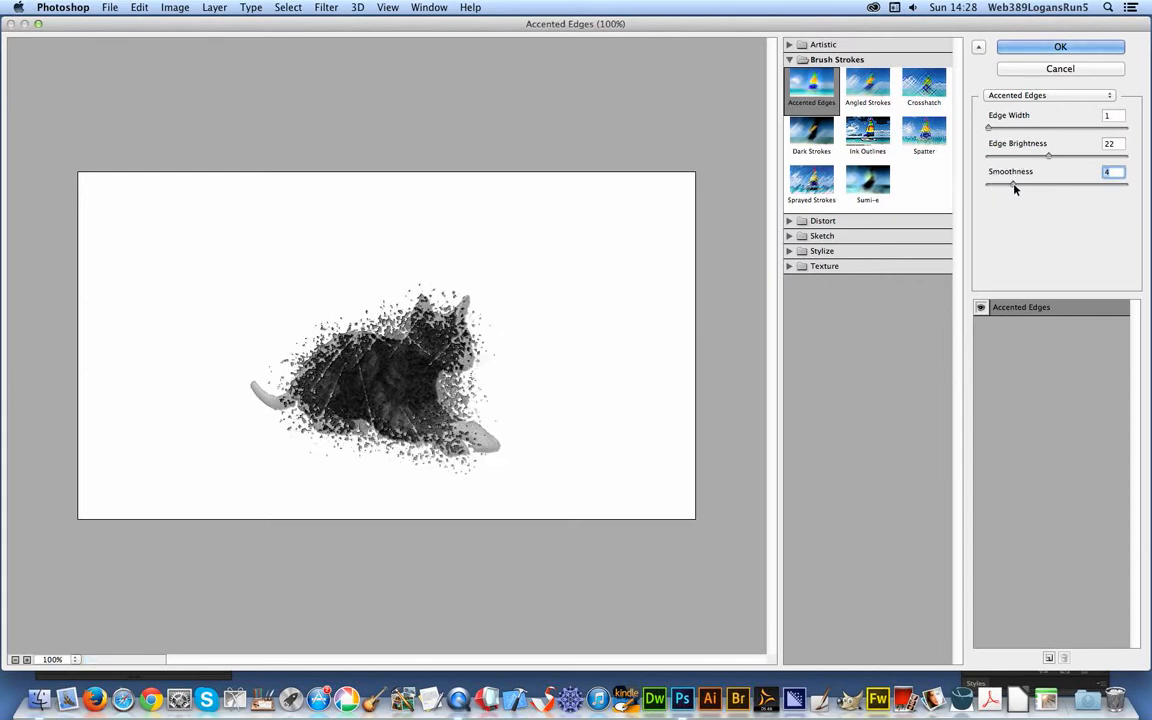
click(1060, 46)
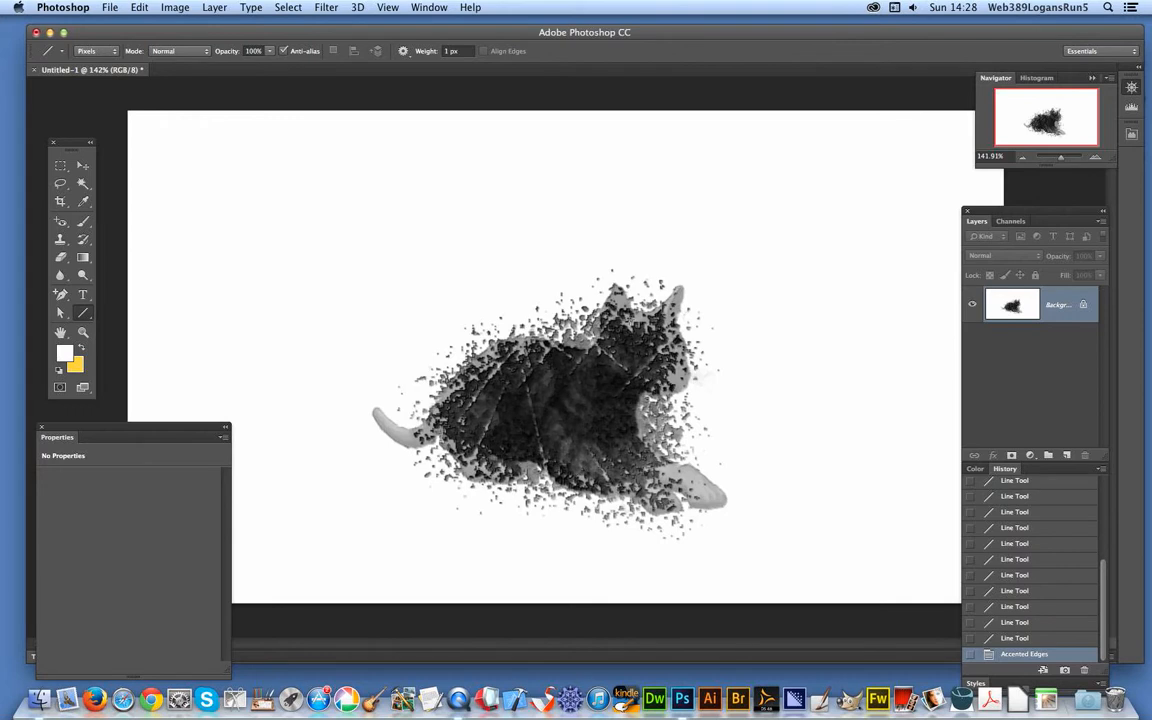
Define the marquee-selected distressed cat as a brush preset, then deselect and pick the Brush tool.
click(60, 166)
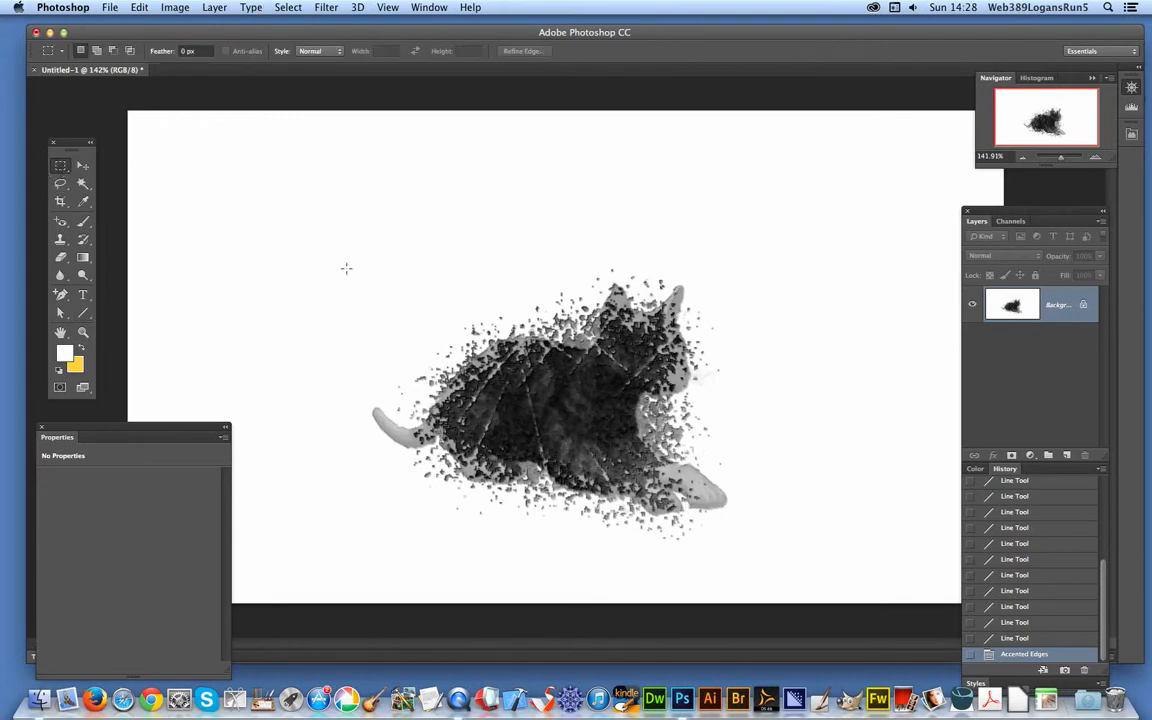
drag(345, 258, 765, 560)
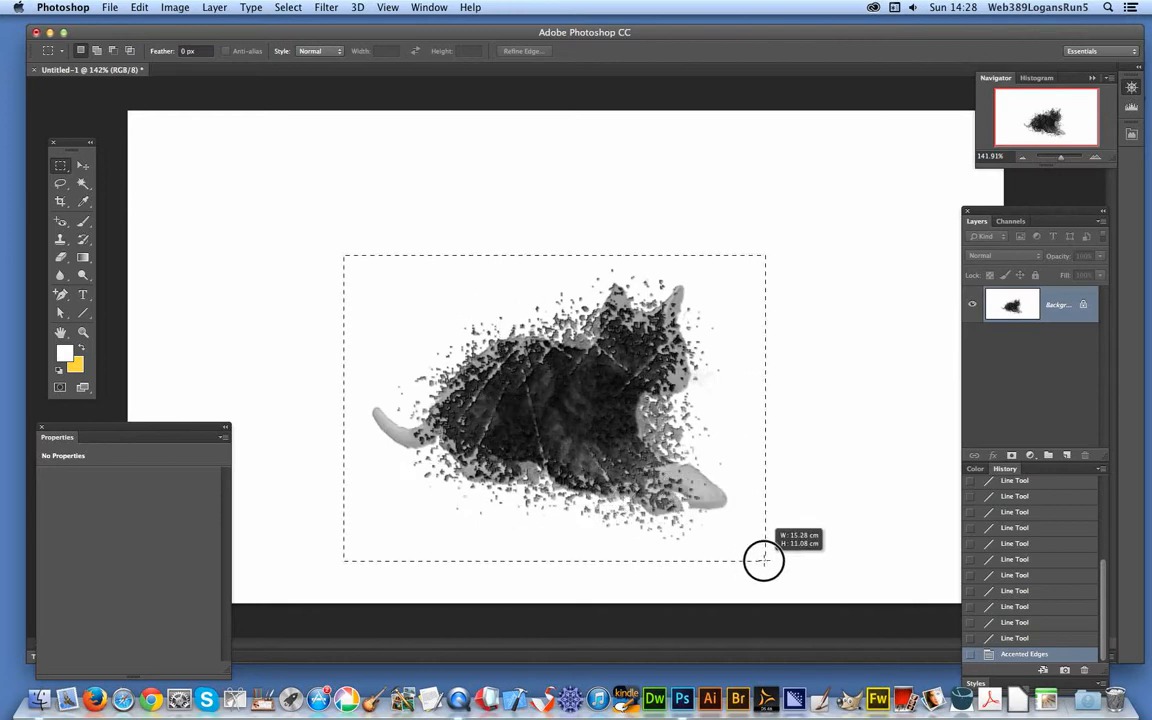
click(139, 7)
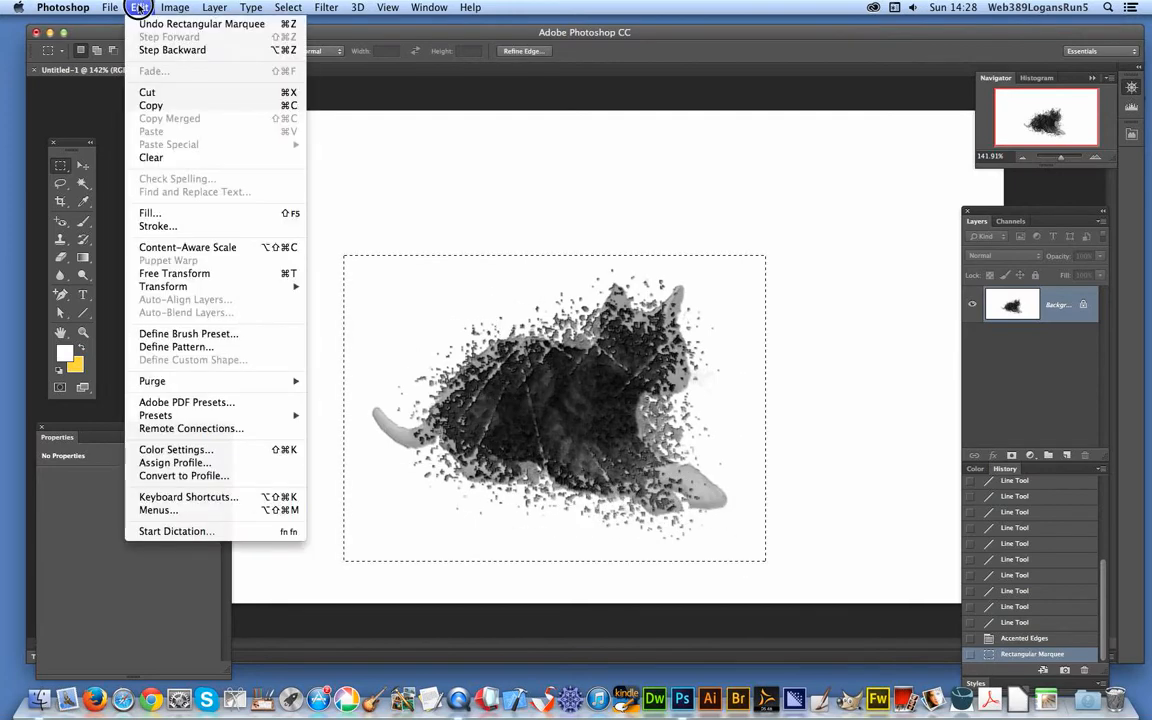
click(188, 333)
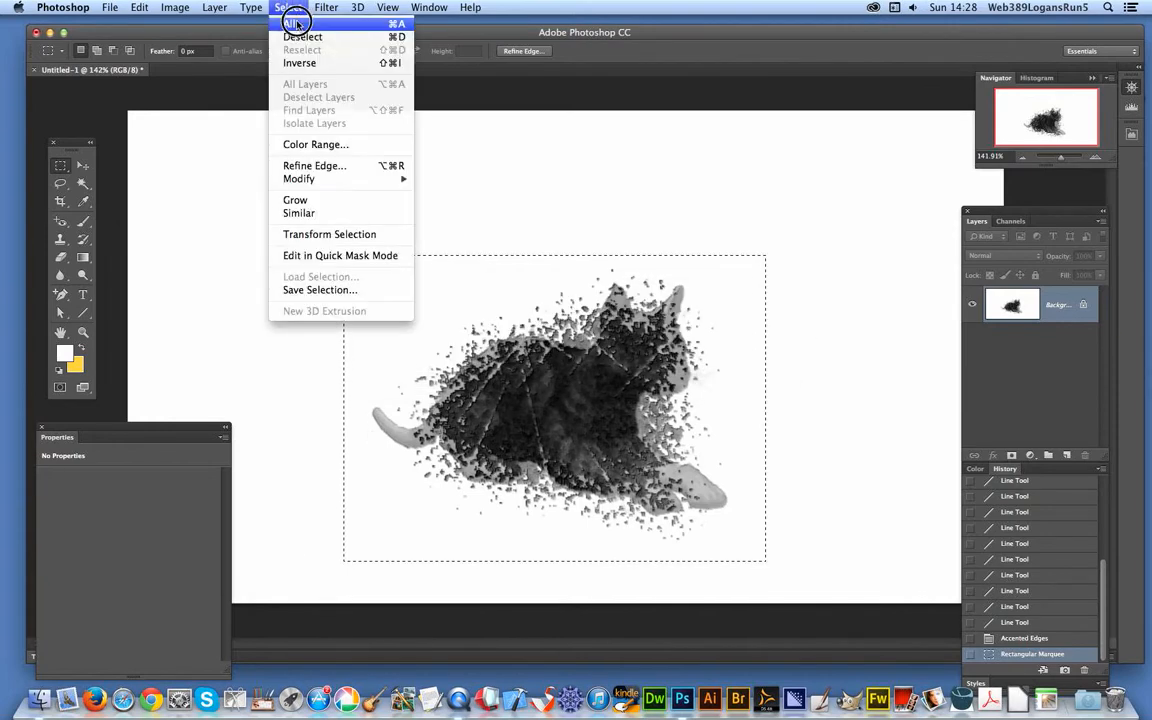
click(302, 37)
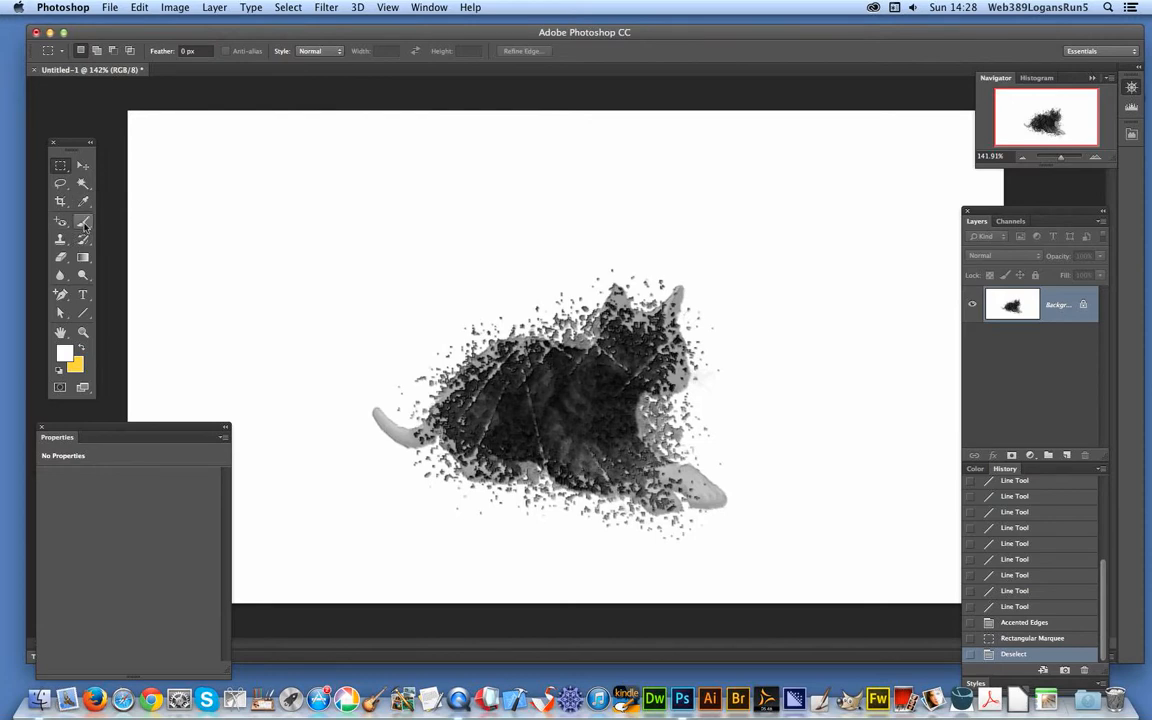
click(84, 219)
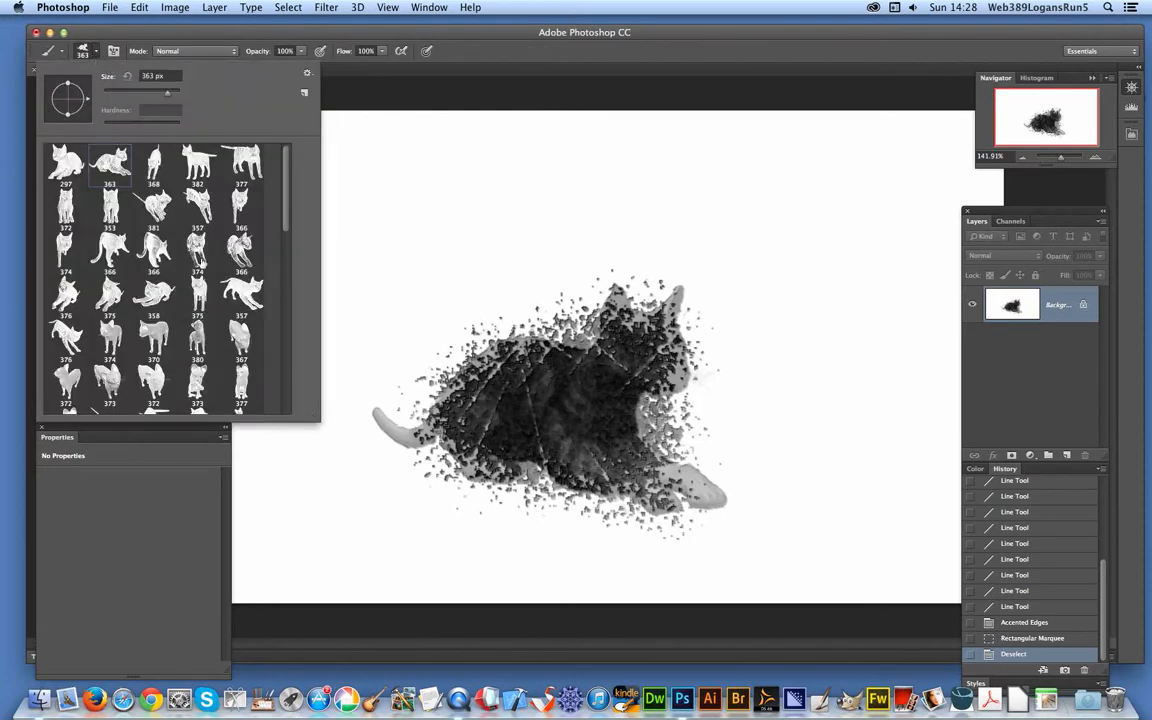
Set the foreground colour to black (#000000) for stamping the cat brush.
scroll(down, 3)
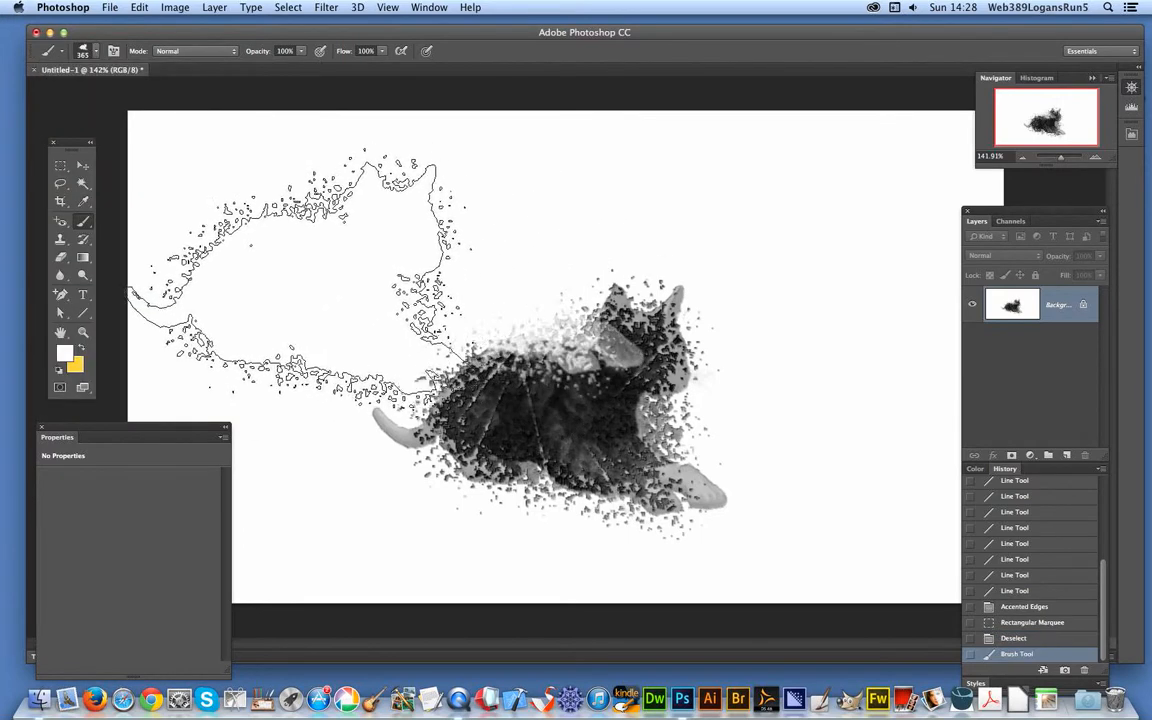
click(65, 352)
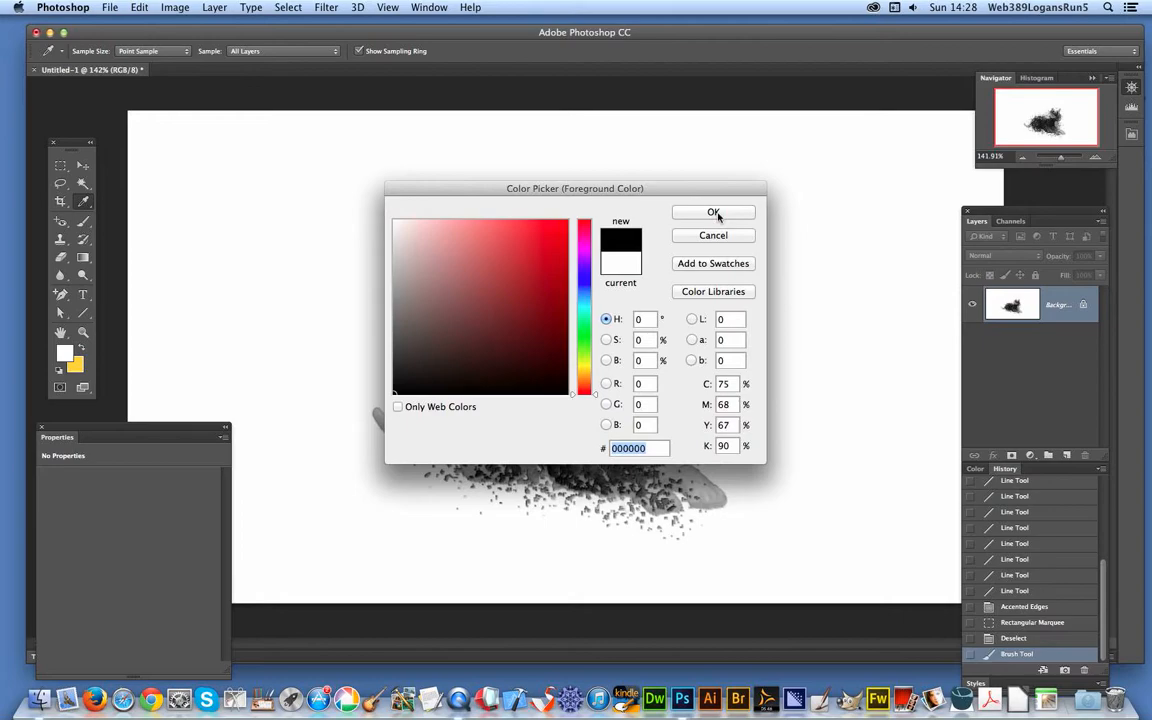
click(713, 212)
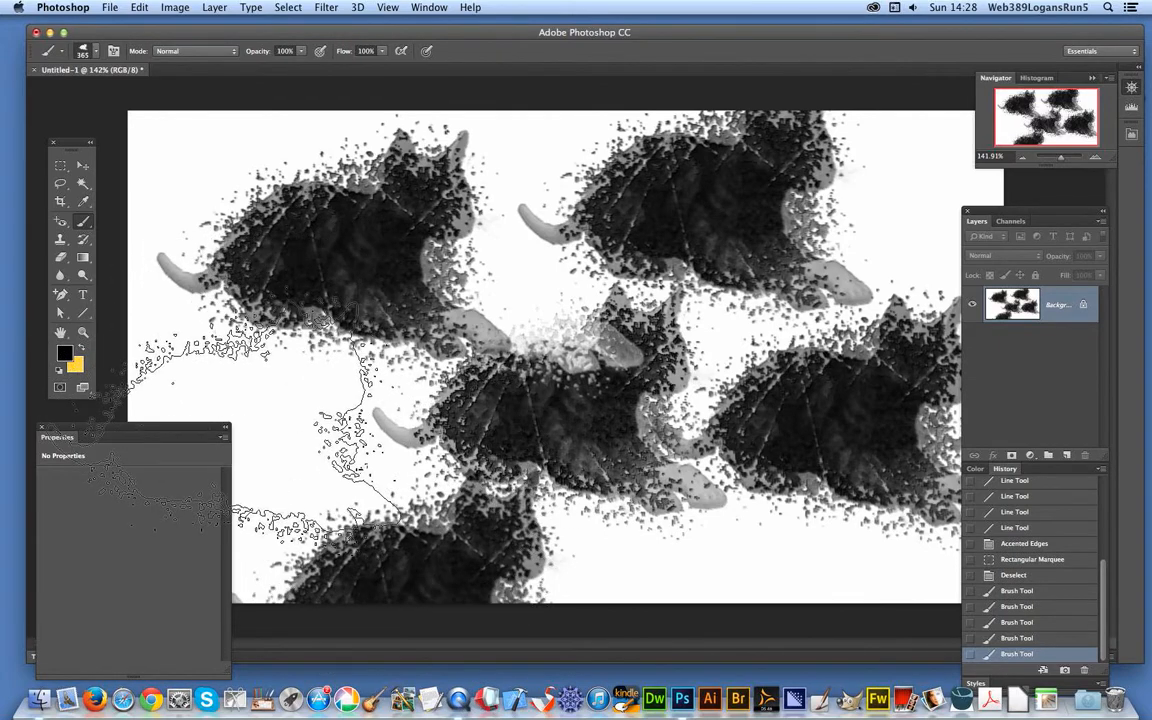
Stamp cats with the brush blending mode set to Divide.
click(195, 51)
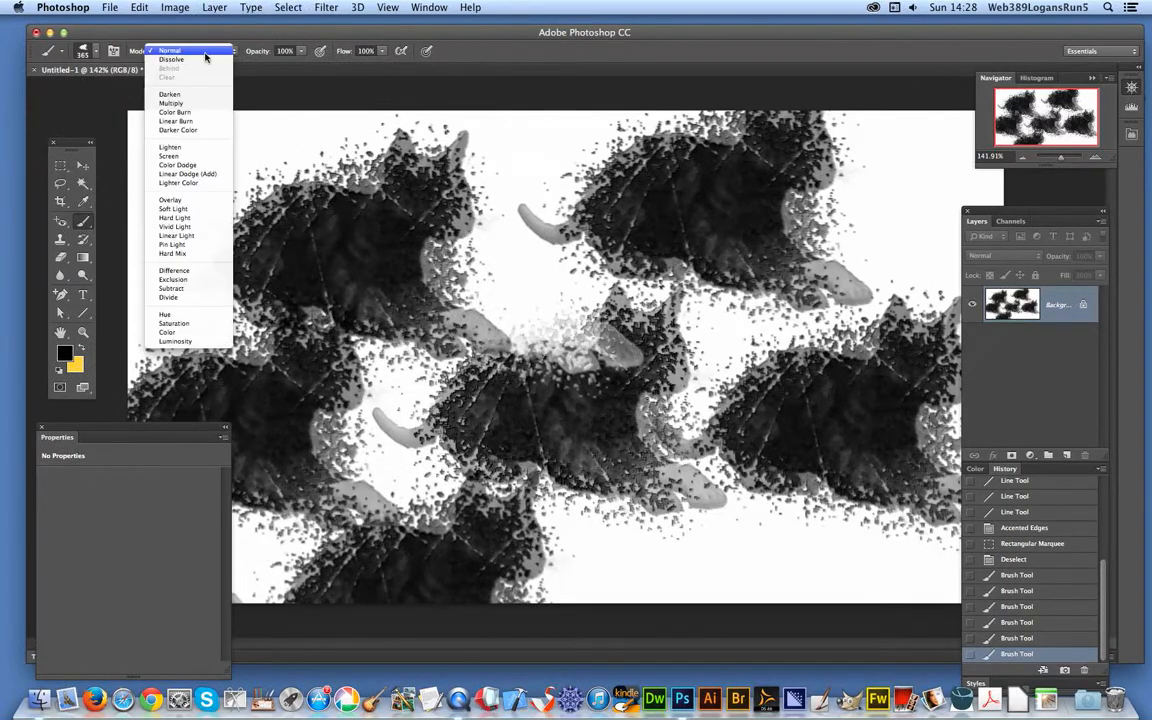
mouse_move(188, 300)
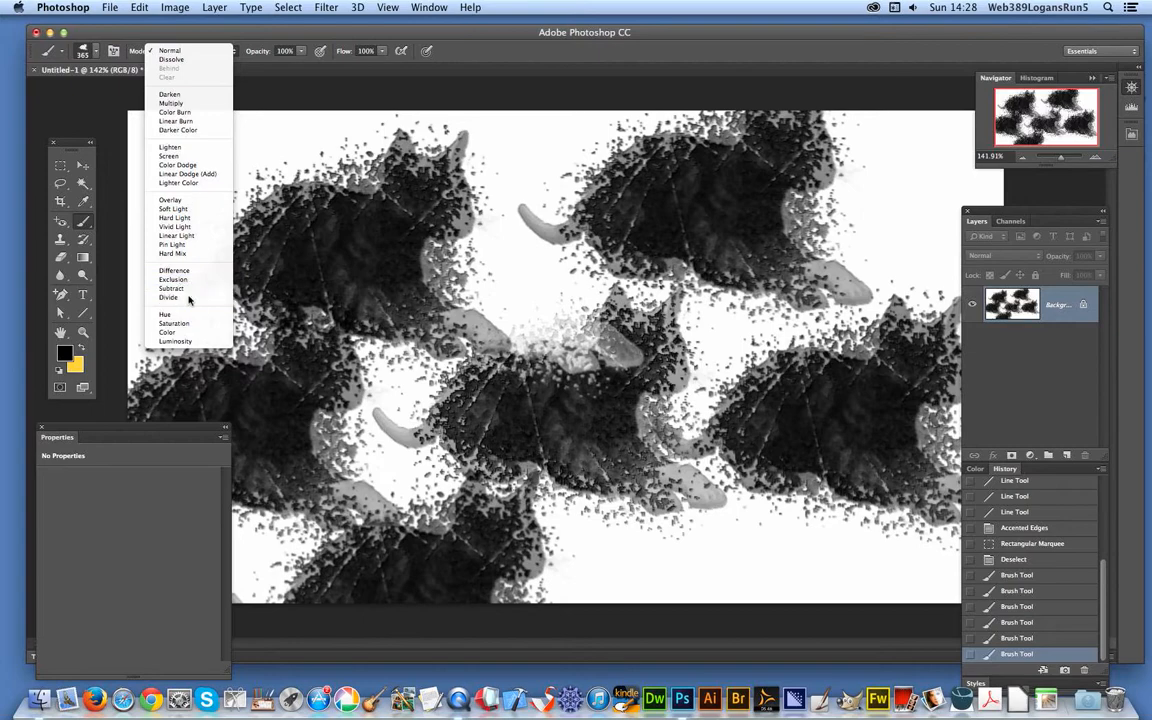
click(168, 297)
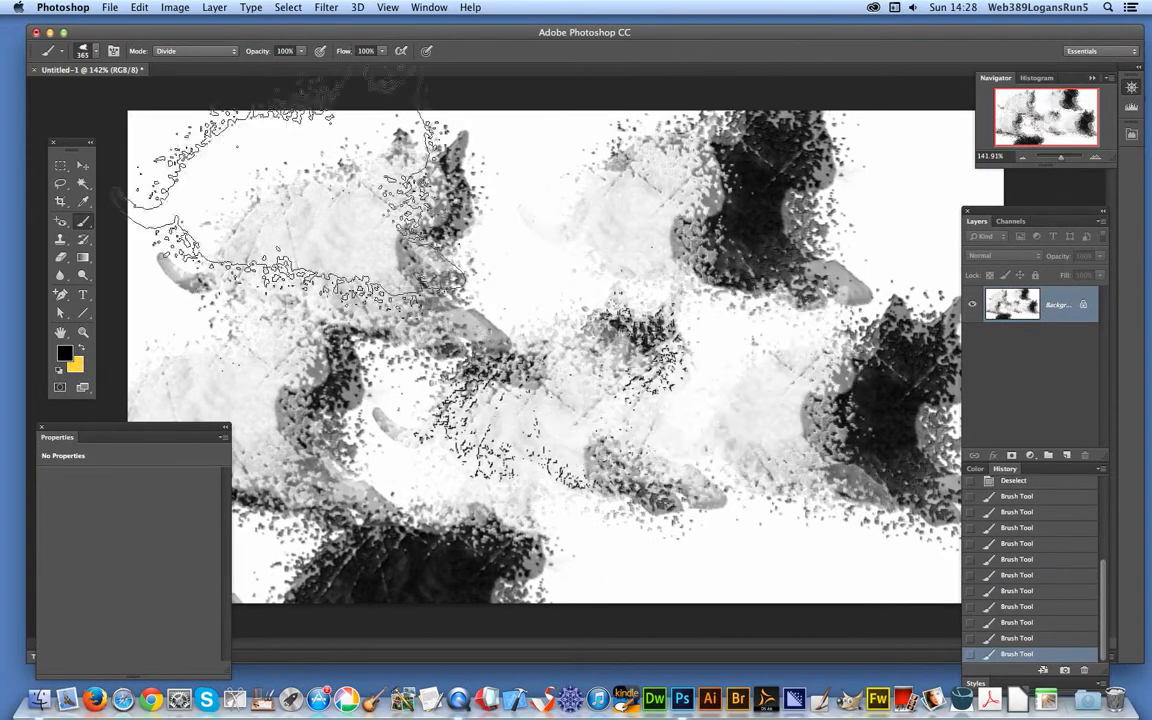
click(195, 51)
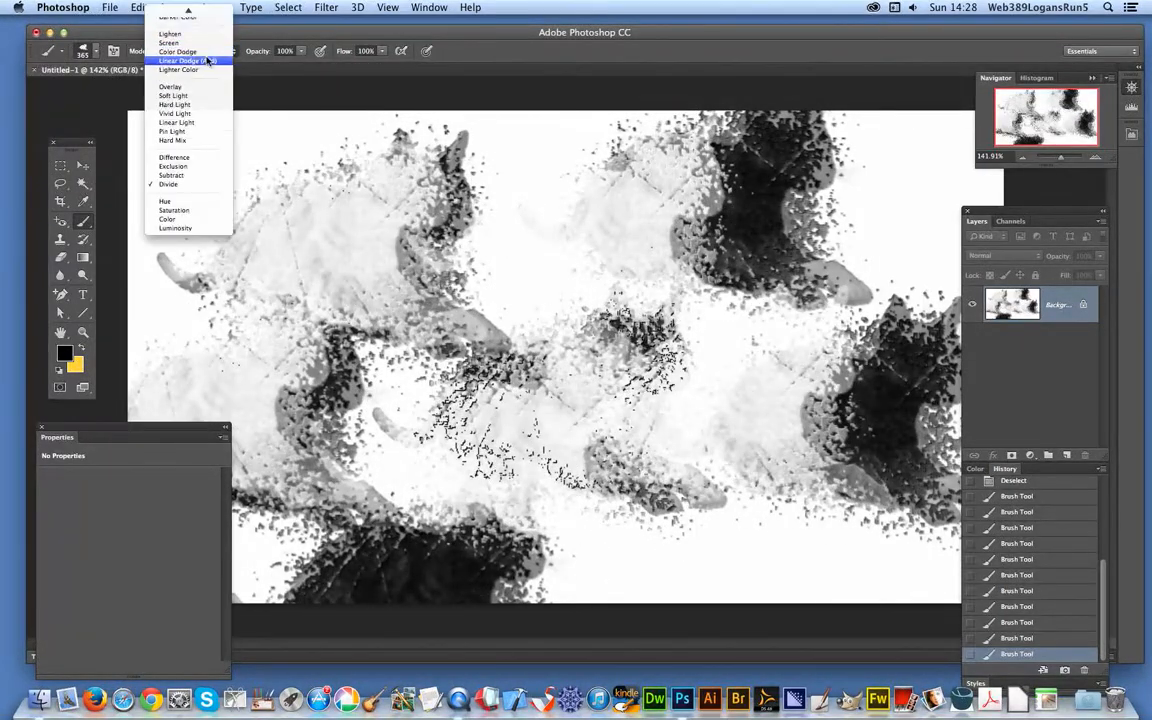